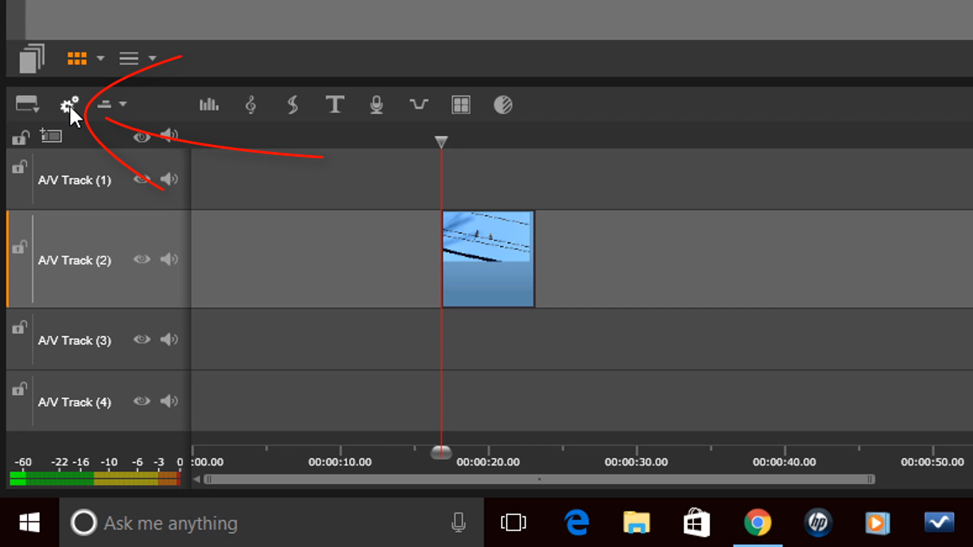
# Step: Check the timeline framerate settings and review the birds clip's file information
pyautogui.click(69, 104)
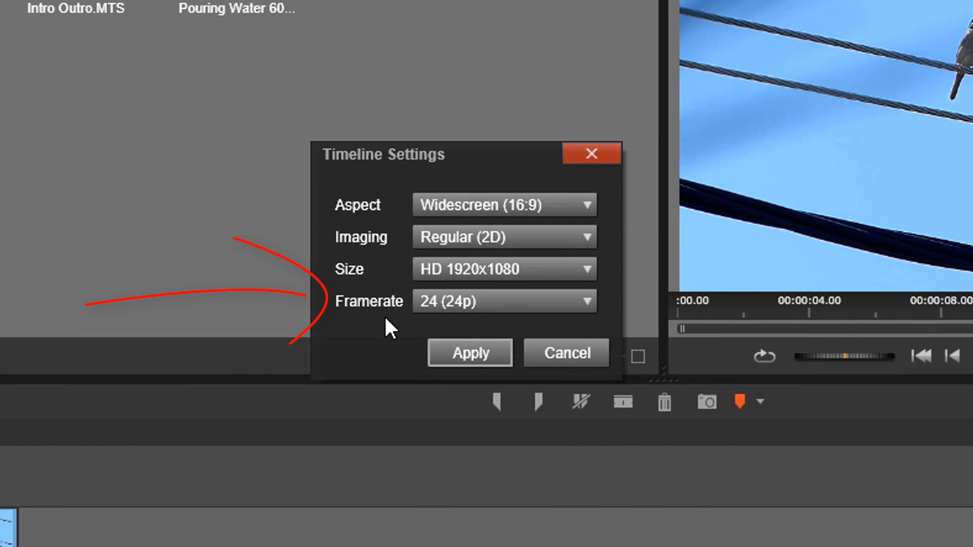
pyautogui.moveTo(354, 326)
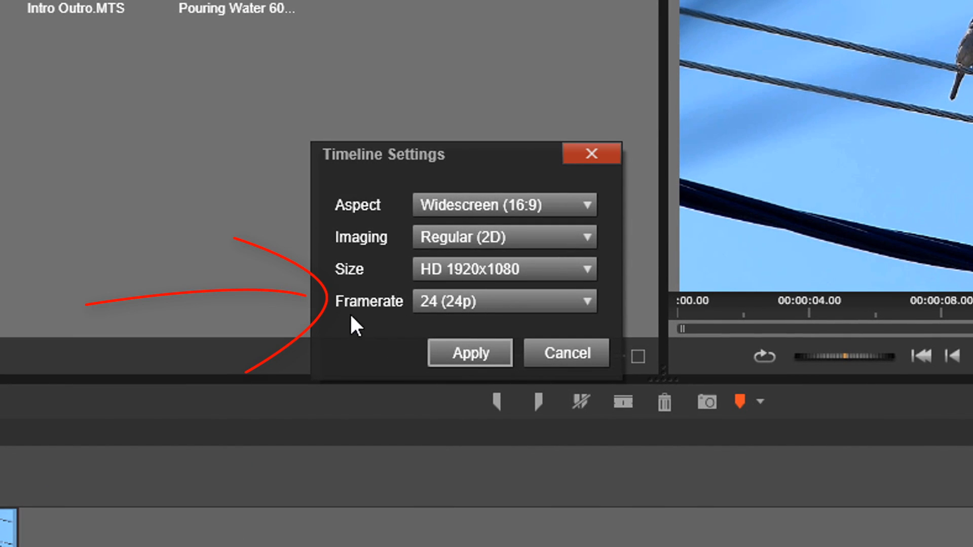
pyautogui.moveTo(471, 332)
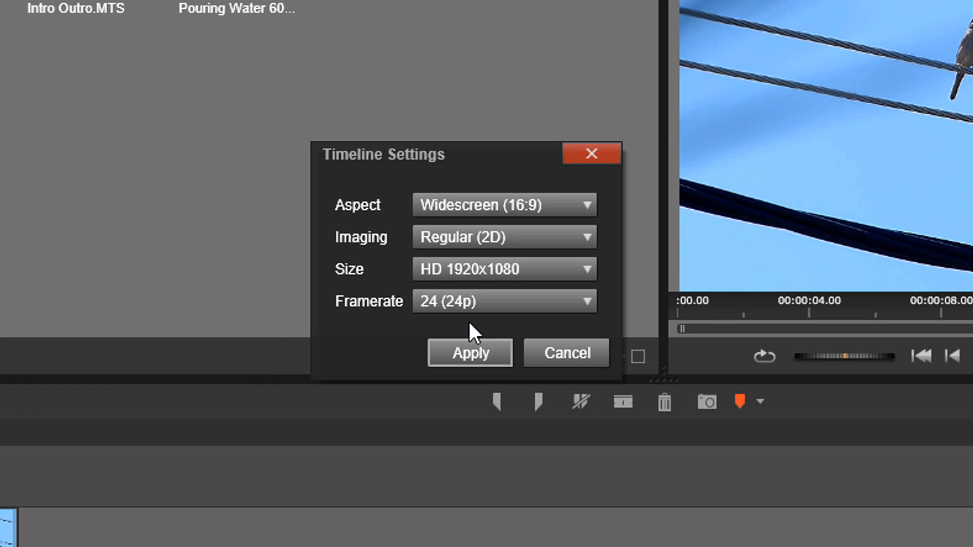
pyautogui.moveTo(470, 354)
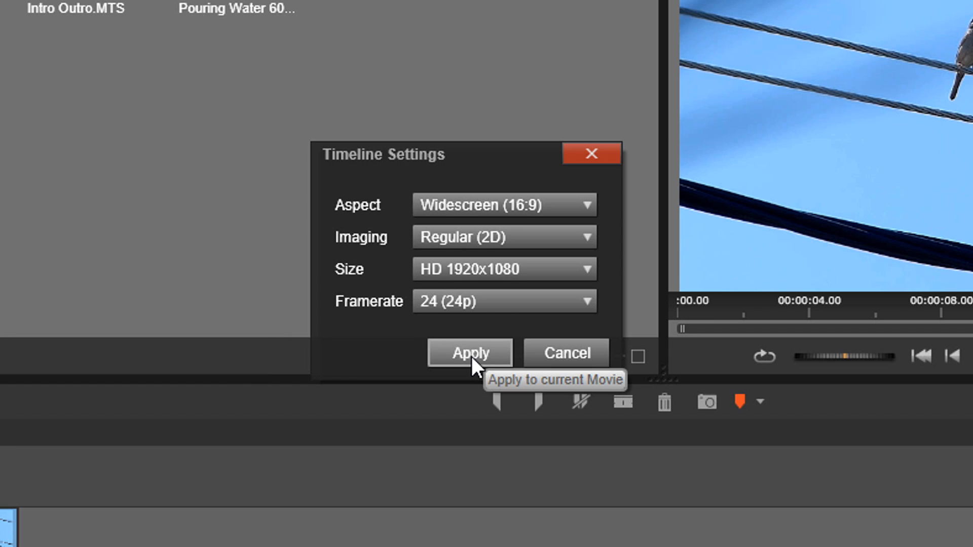
pyautogui.moveTo(564, 353)
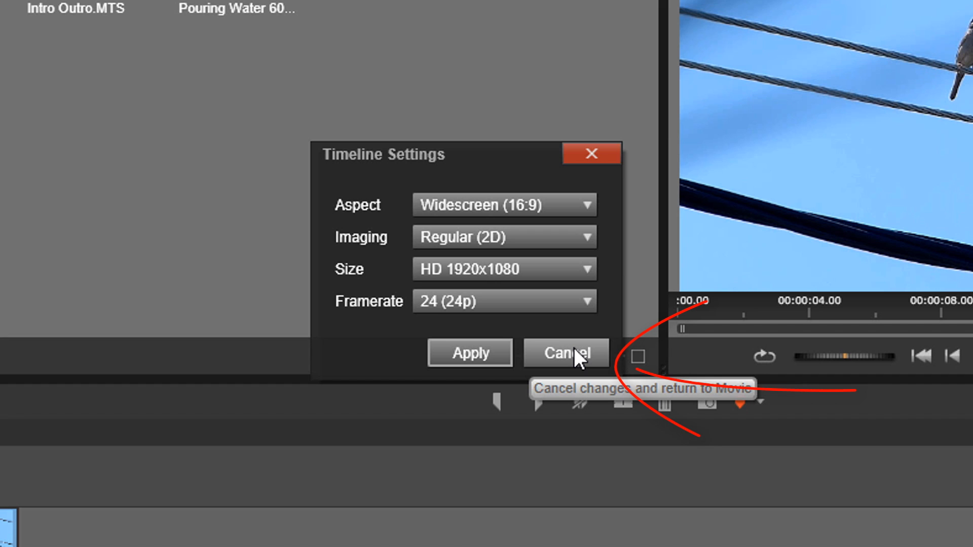
pyautogui.click(564, 352)
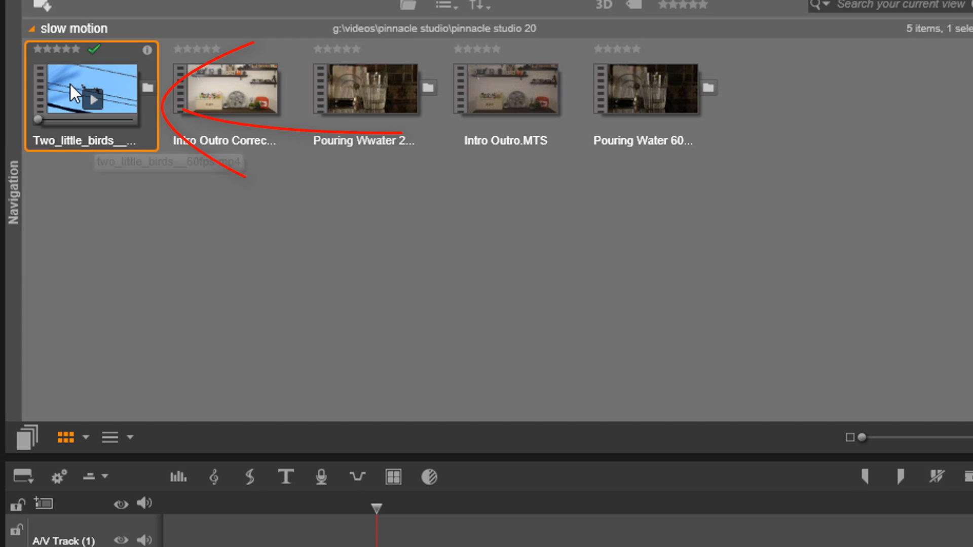
pyautogui.moveTo(75, 93)
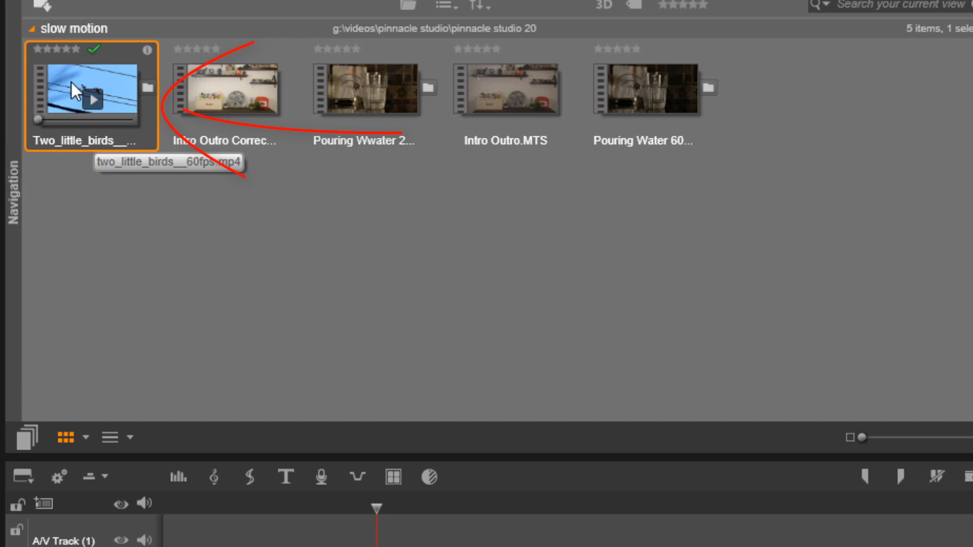
pyautogui.rightClick(75, 90)
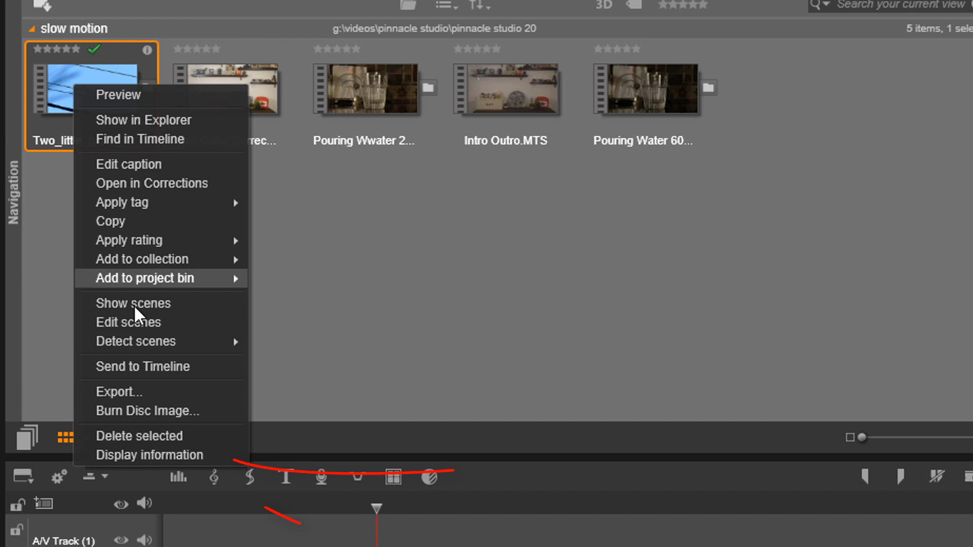
pyautogui.moveTo(158, 455)
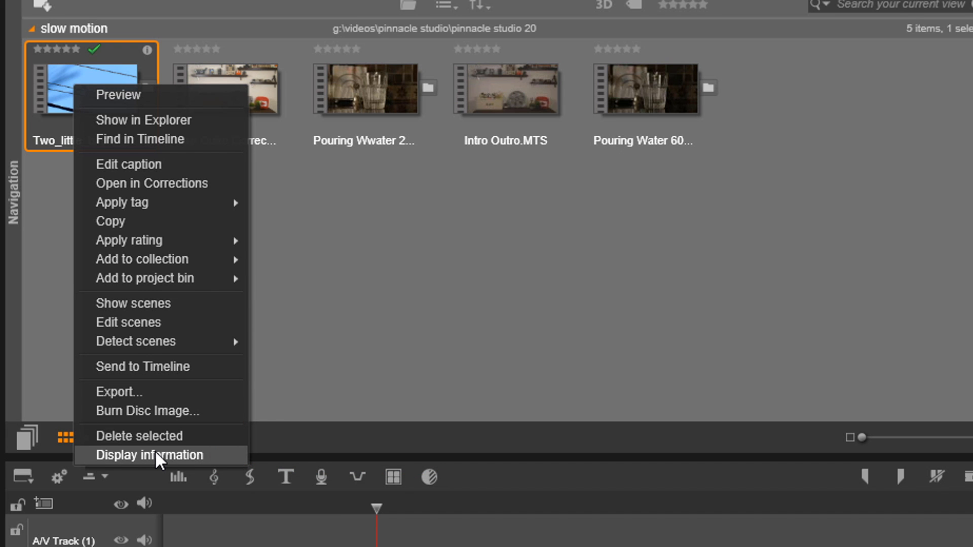
pyautogui.click(149, 455)
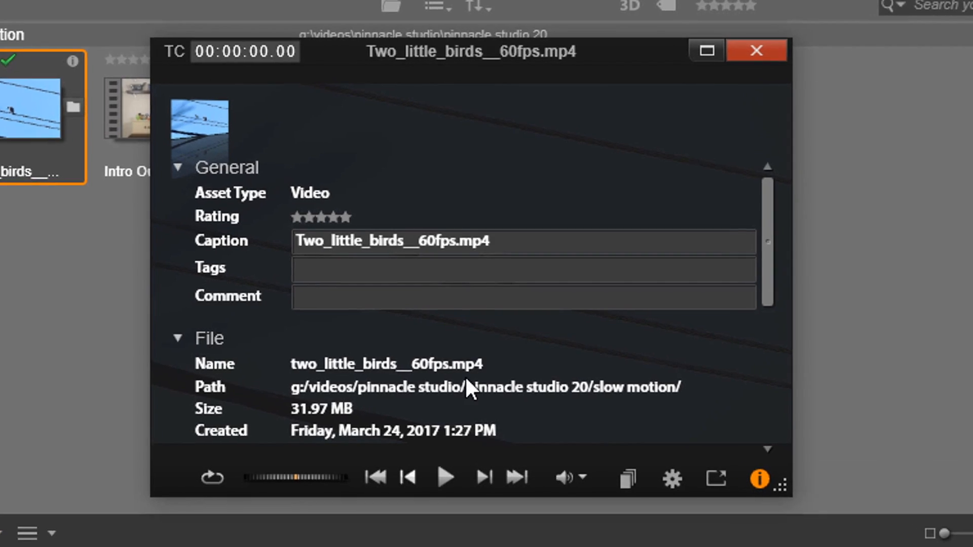
pyautogui.scroll(-3)
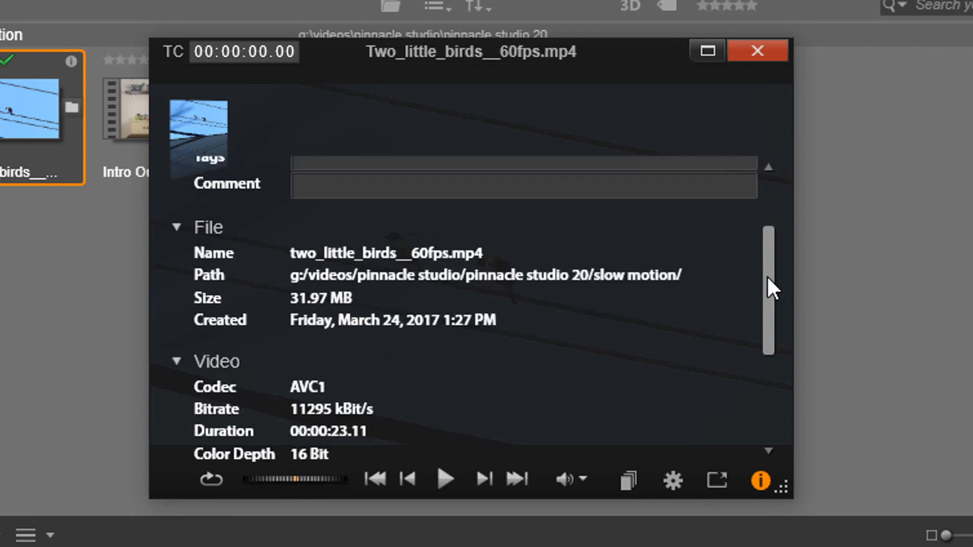
pyautogui.scroll(-3)
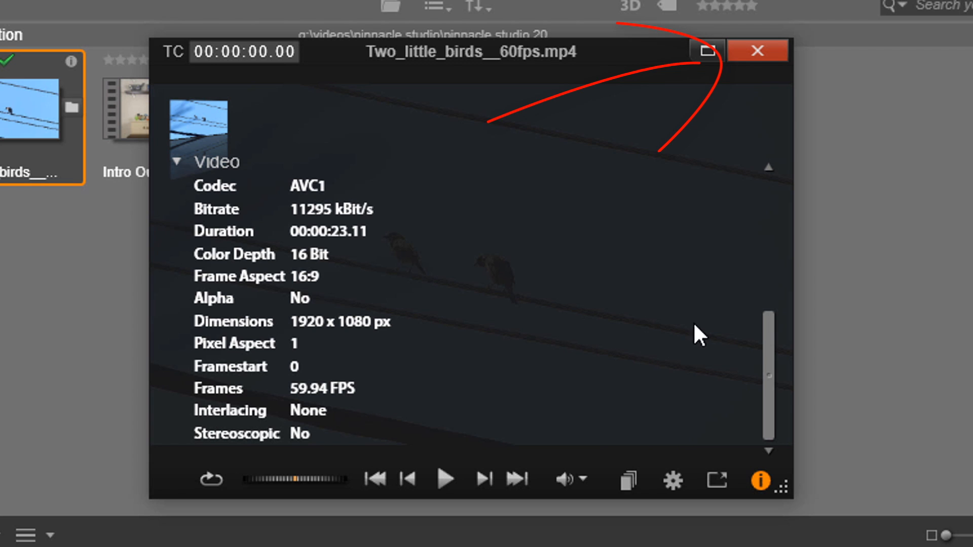
pyautogui.moveTo(757, 69)
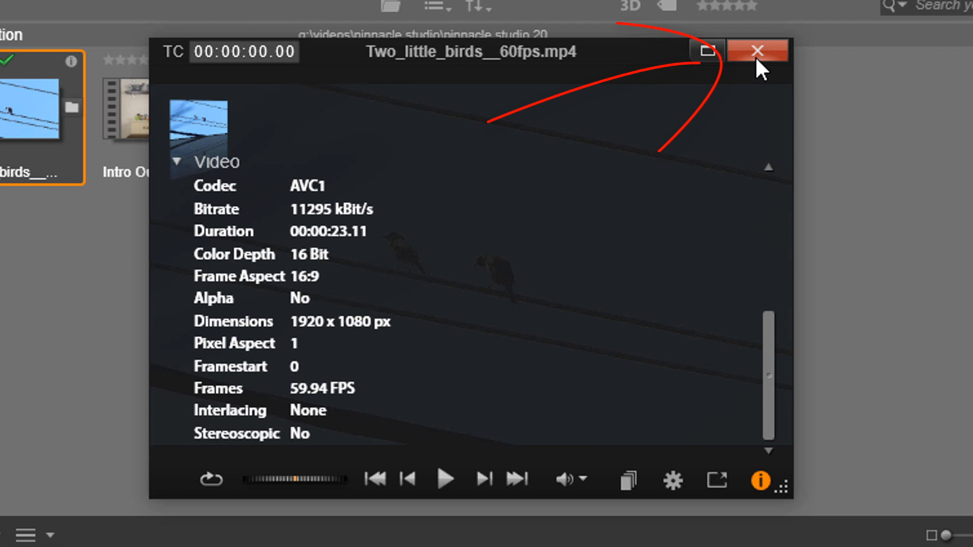
pyautogui.click(756, 50)
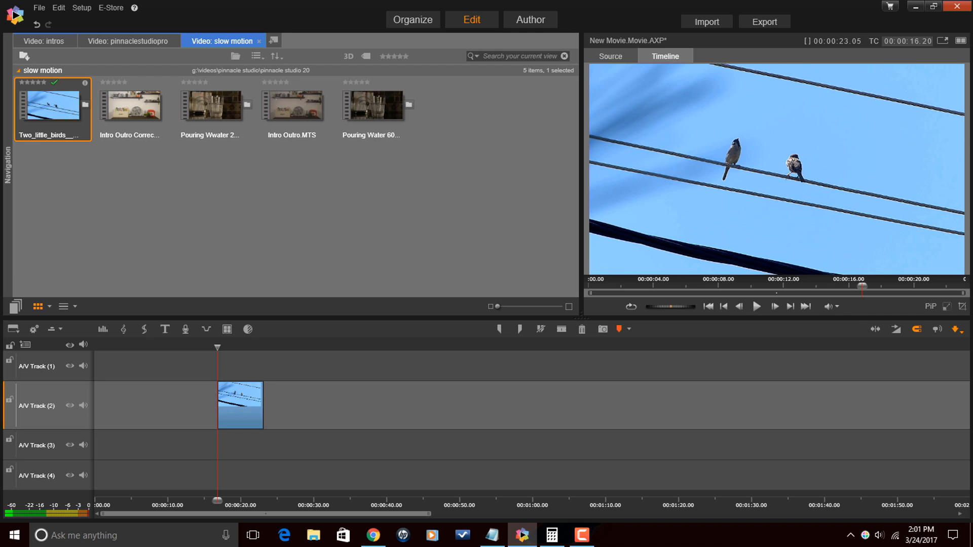
# Step: Work out 24 ÷ 60 = 0.4 in Windows Calculator, then clear the display to 0
pyautogui.click(550, 535)
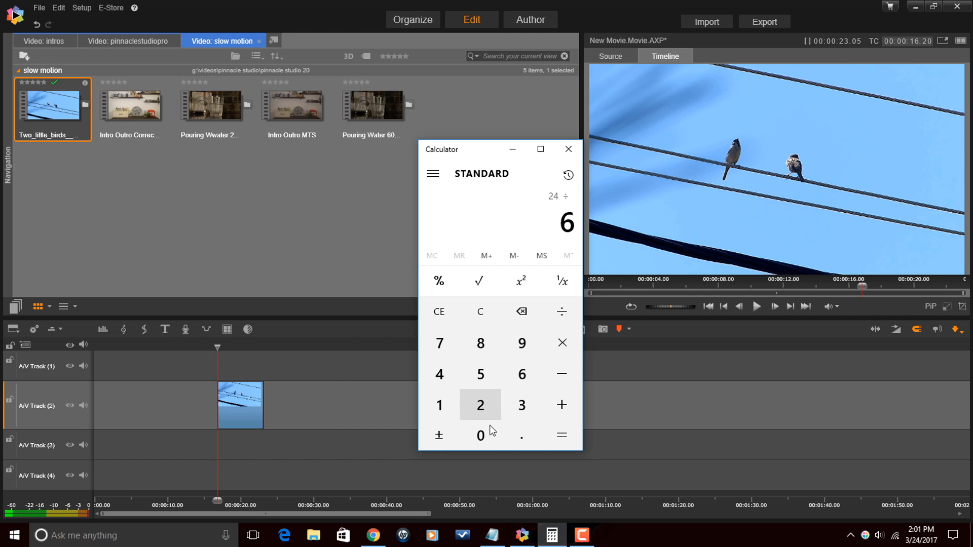
pyautogui.click(560, 435)
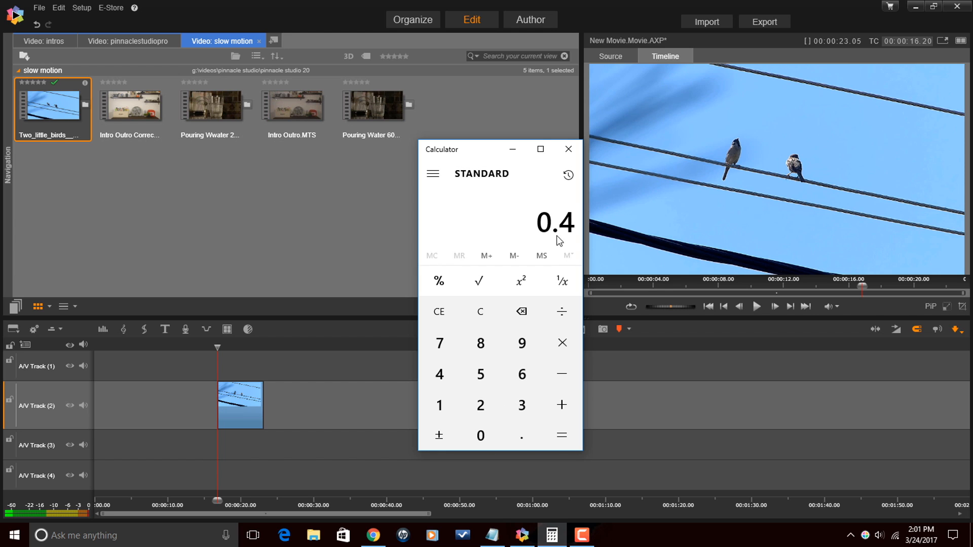
pyautogui.moveTo(556, 239)
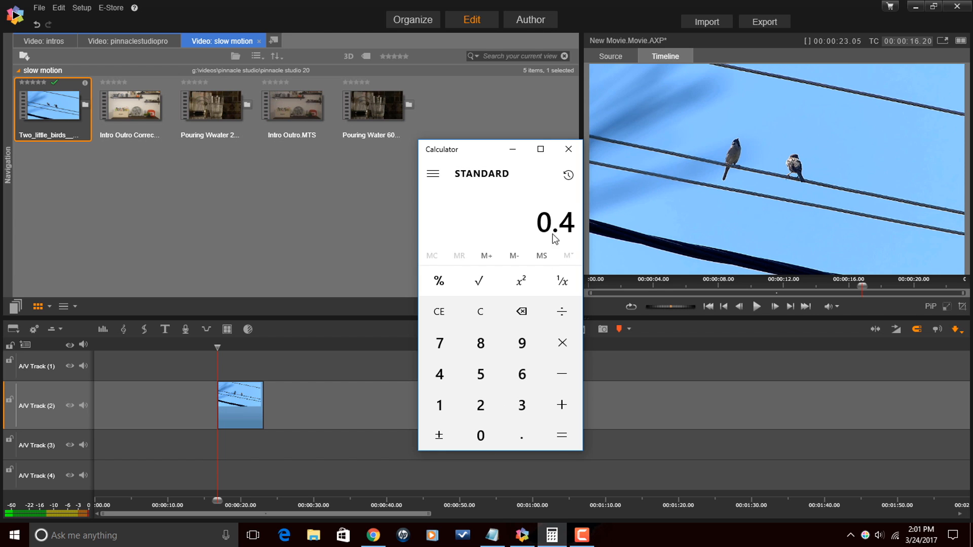
pyautogui.moveTo(486, 155)
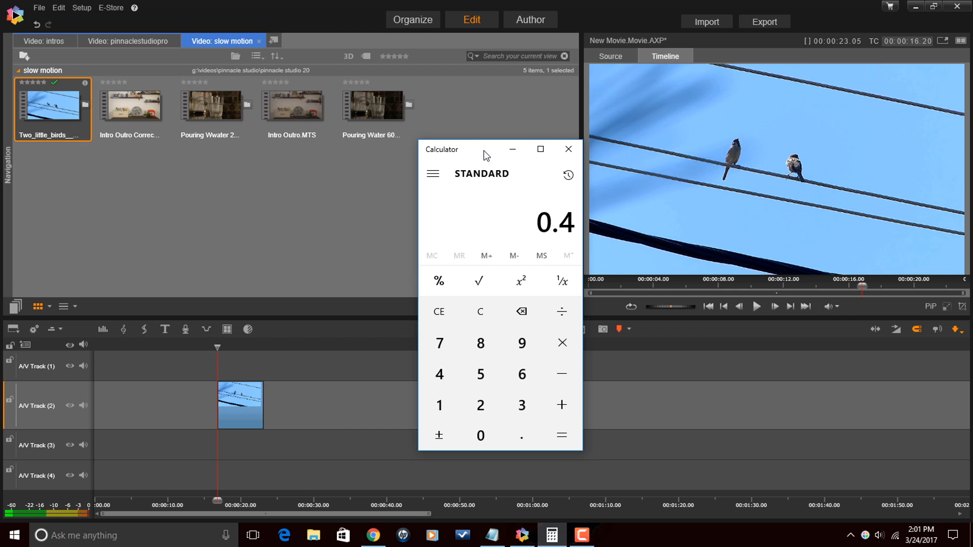
pyautogui.moveTo(248, 411)
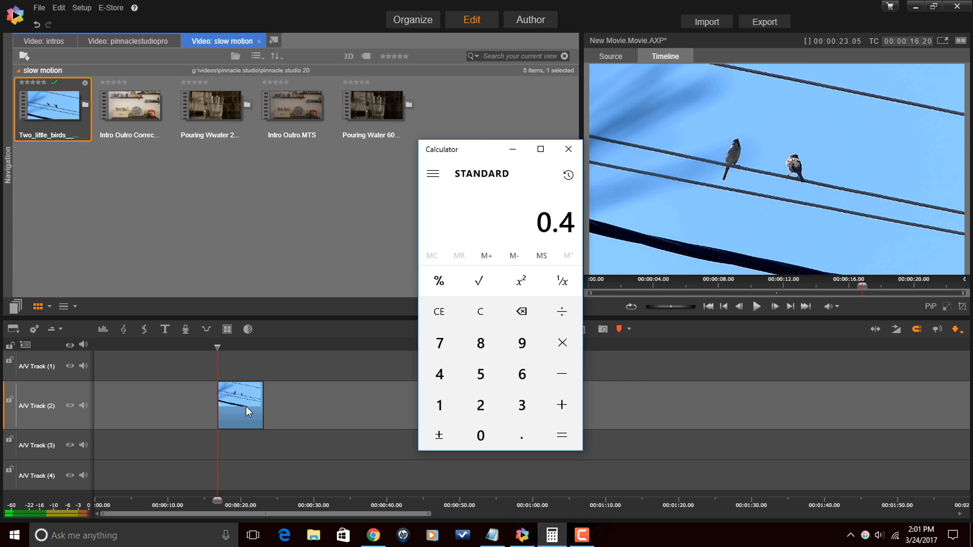
pyautogui.moveTo(241, 409)
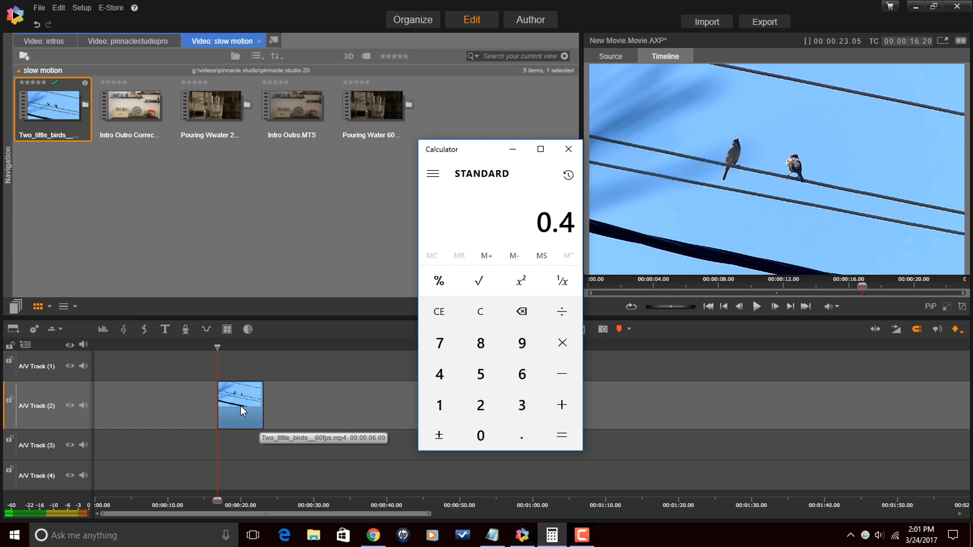
pyautogui.moveTo(253, 407)
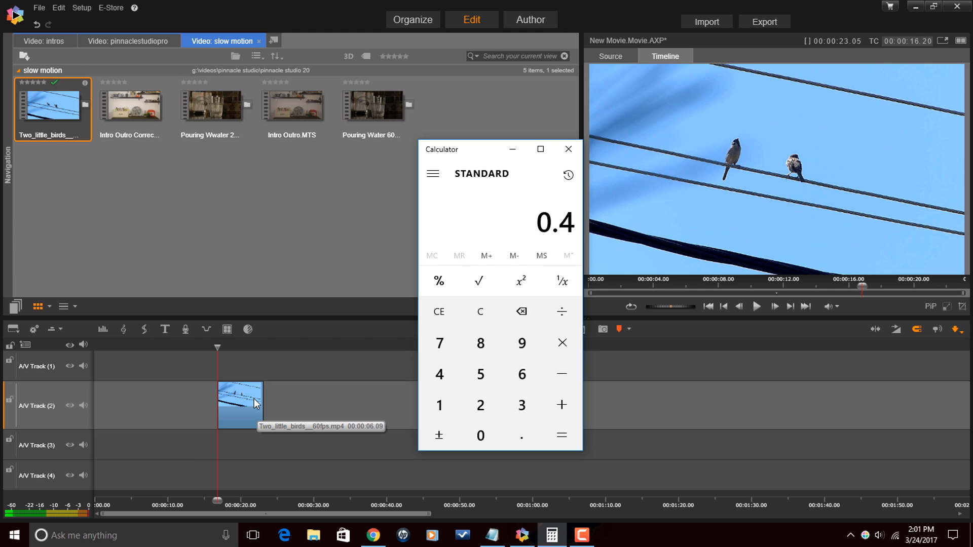
pyautogui.moveTo(260, 396)
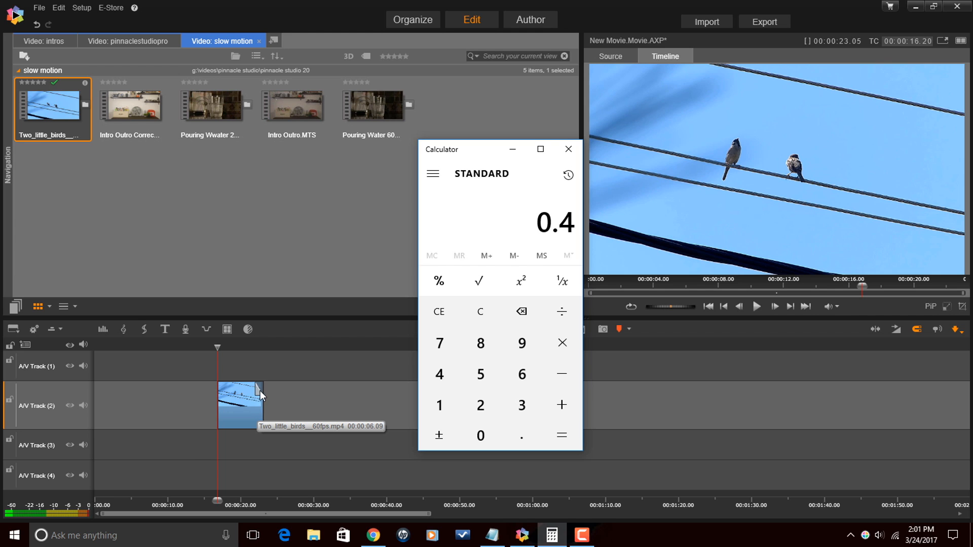
pyautogui.moveTo(481, 153)
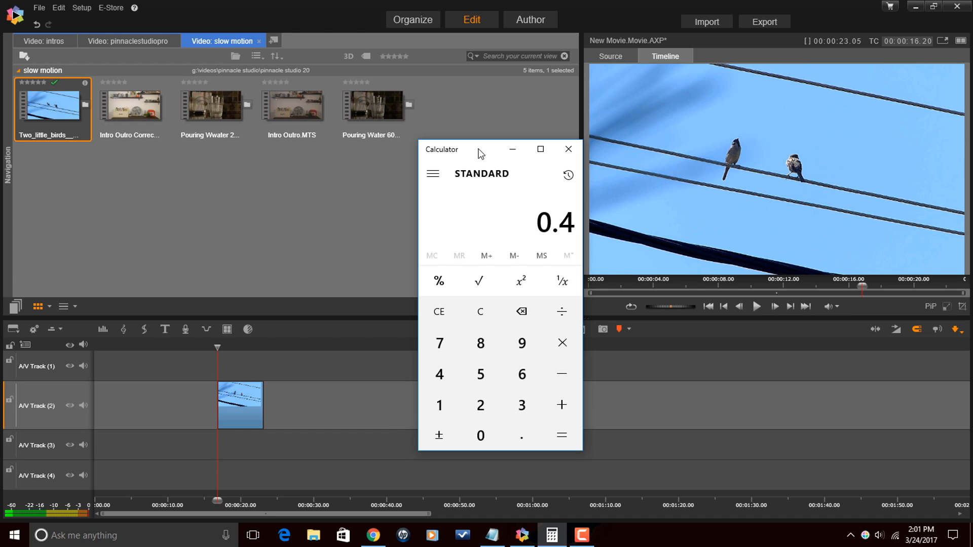
pyautogui.moveTo(556, 207)
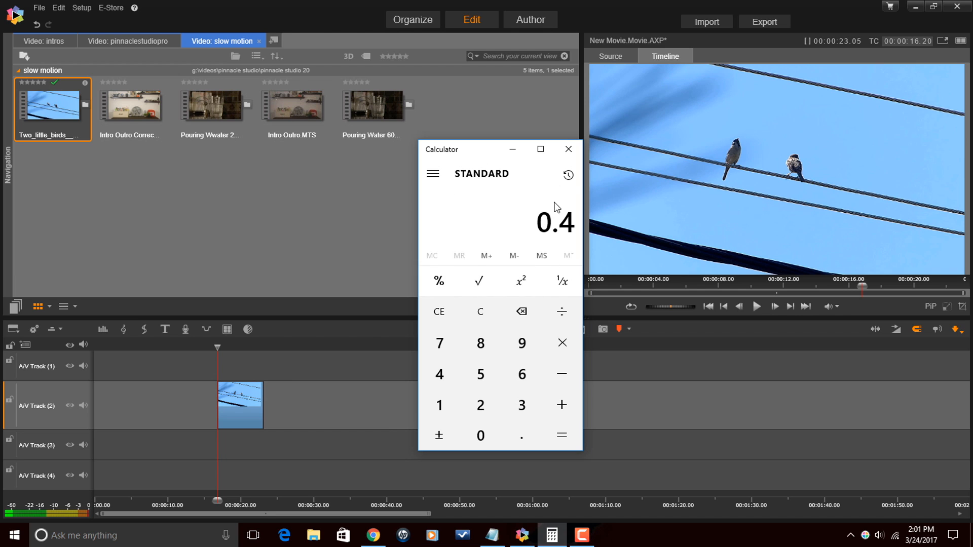
pyautogui.moveTo(479, 312)
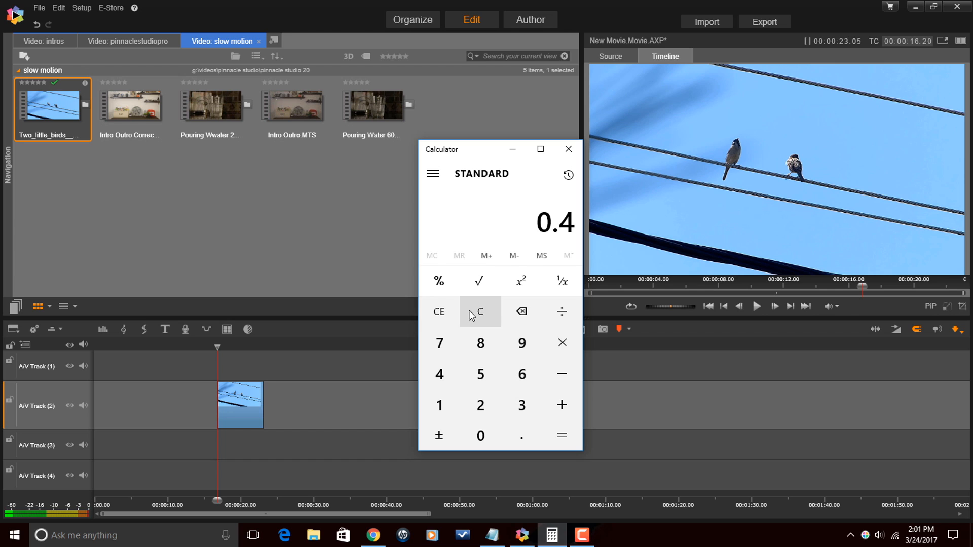
pyautogui.click(479, 312)
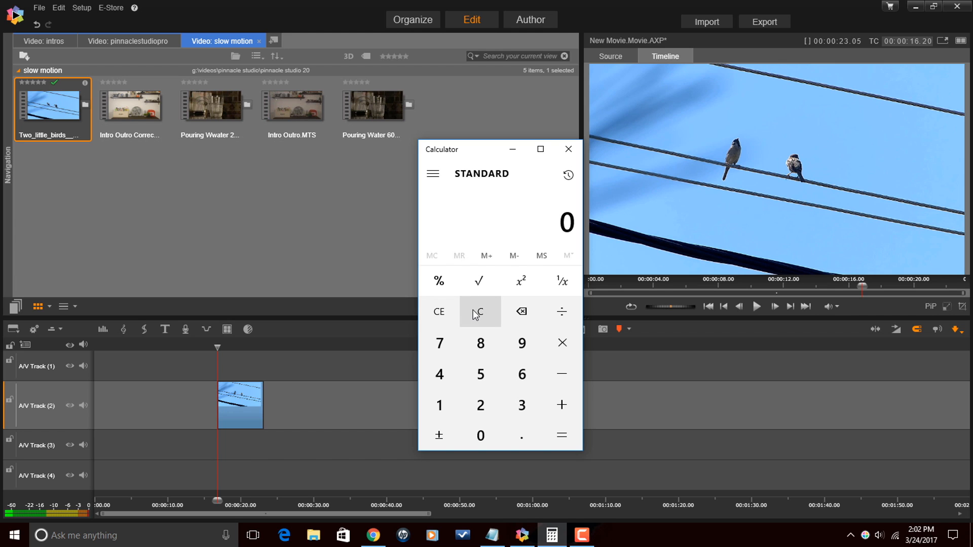
pyautogui.click(480, 434)
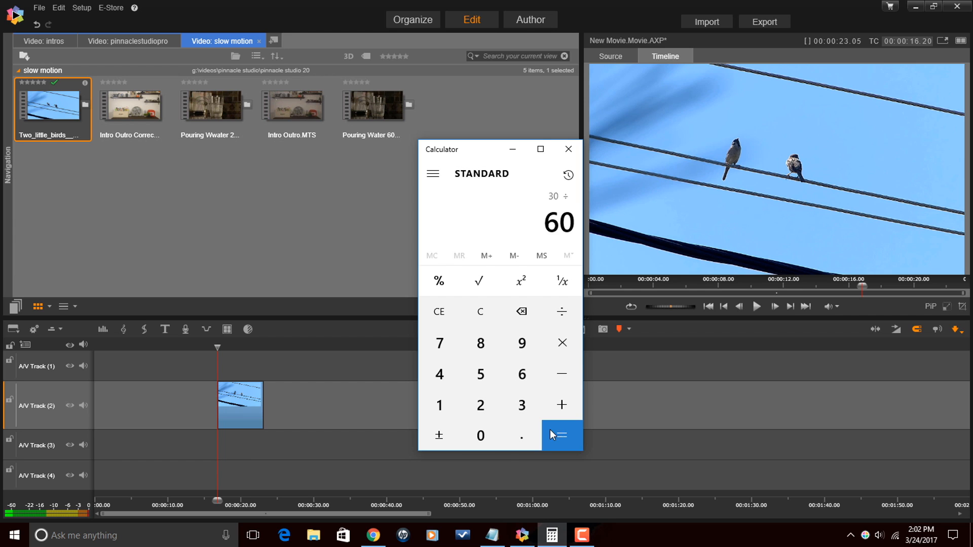
pyautogui.click(560, 435)
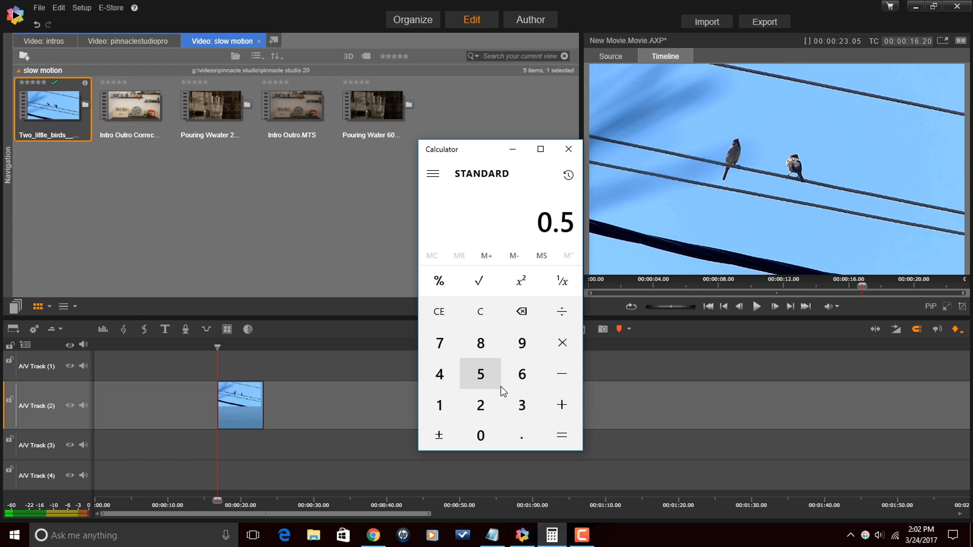
pyautogui.moveTo(521, 374)
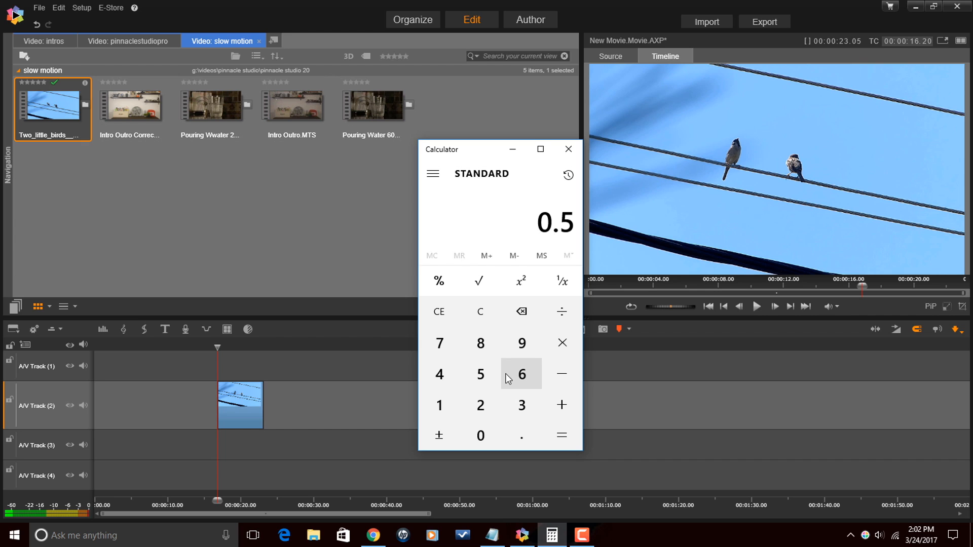
pyautogui.moveTo(508, 383)
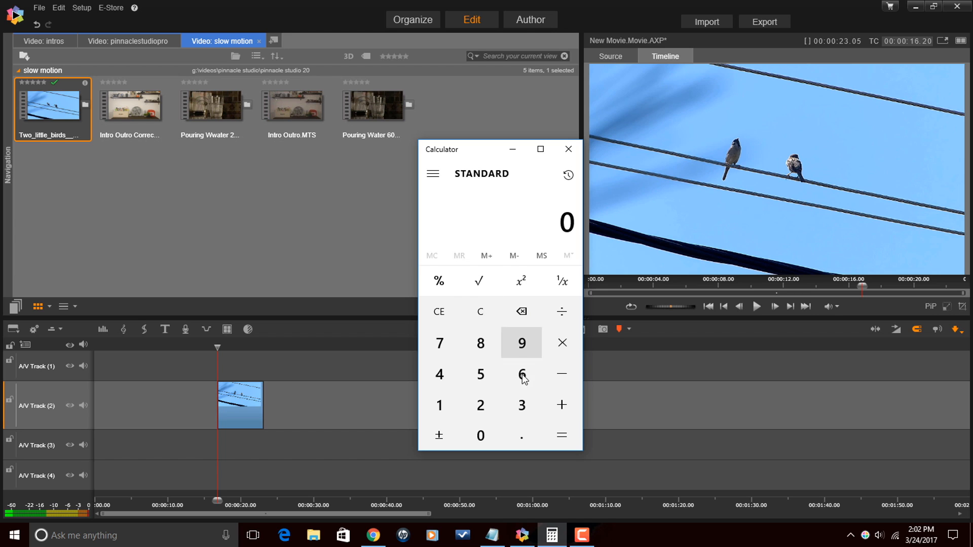
pyautogui.moveTo(521, 374)
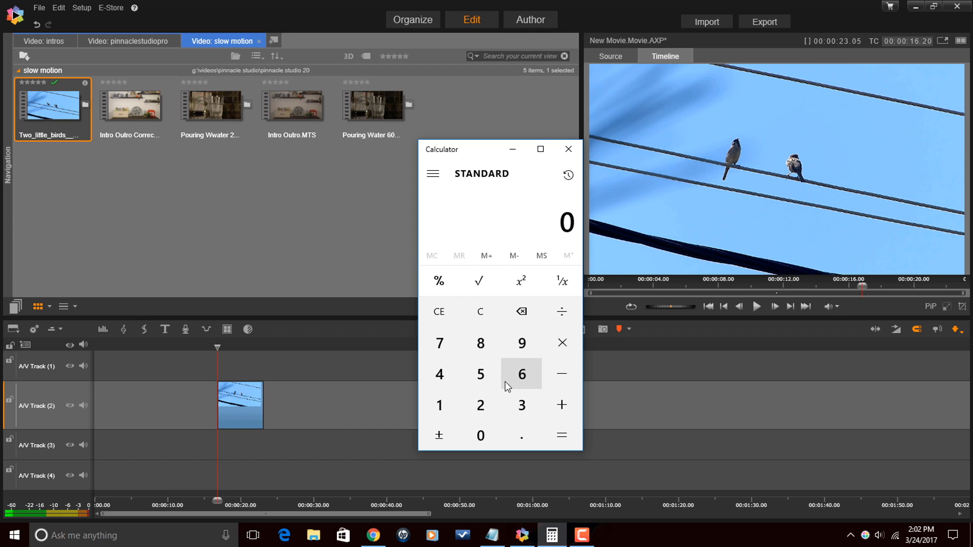
pyautogui.moveTo(522, 405)
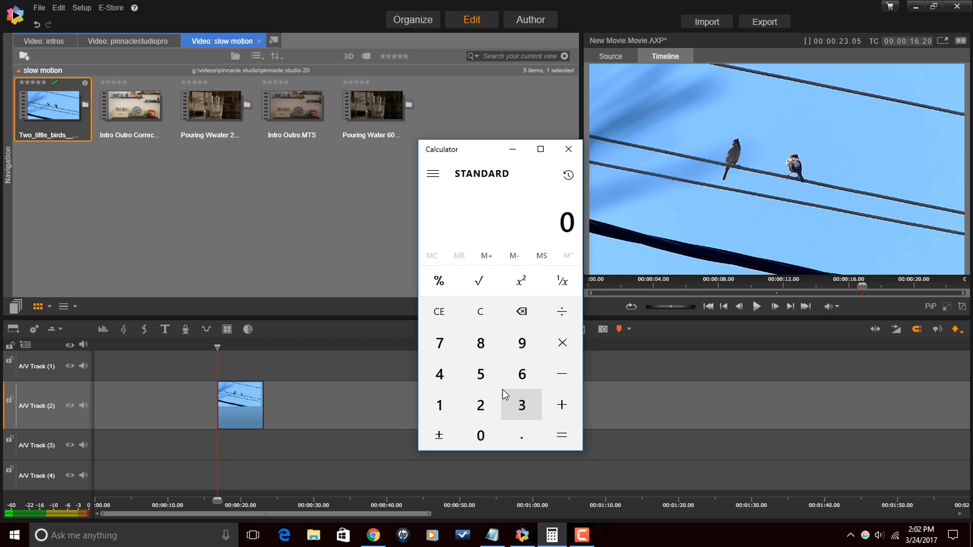
pyautogui.moveTo(649, 395)
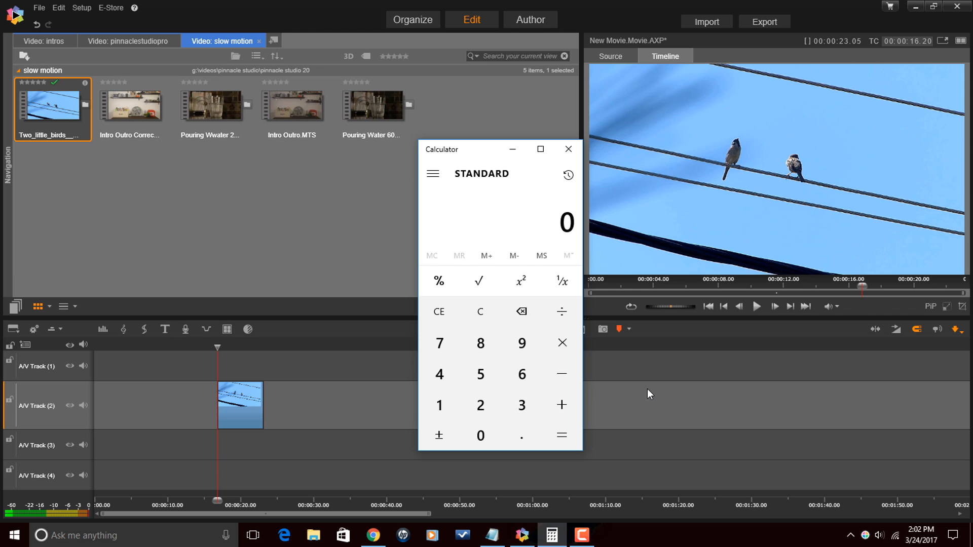
pyautogui.moveTo(320, 415)
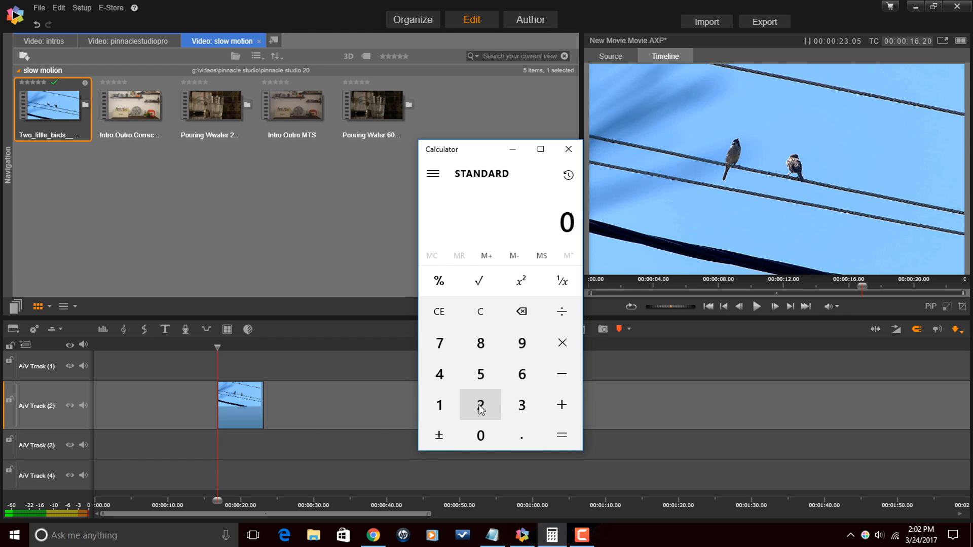
# Step: Enter 24 ÷ 120, then recompute 24 ÷ 60 in Calculator to display 0.4
pyautogui.click(439, 374)
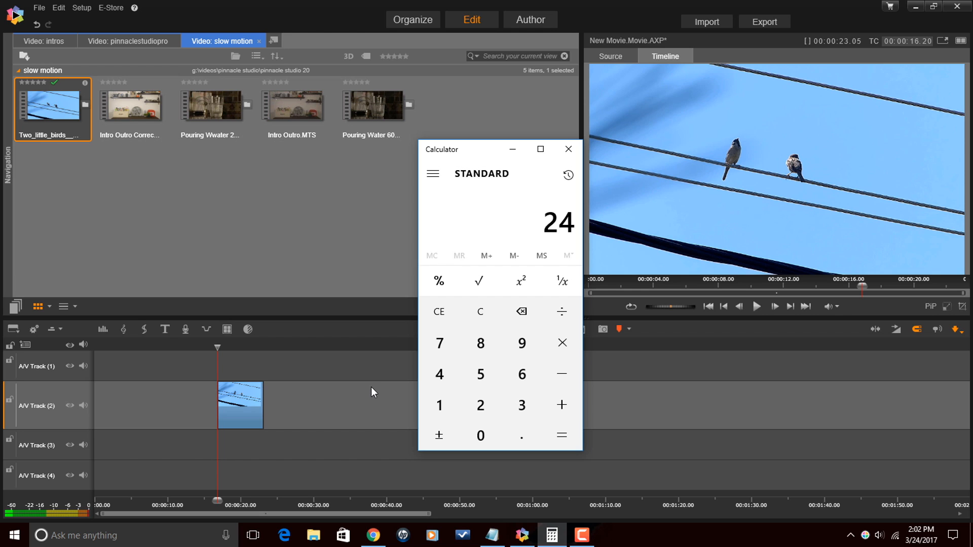
pyautogui.click(561, 311)
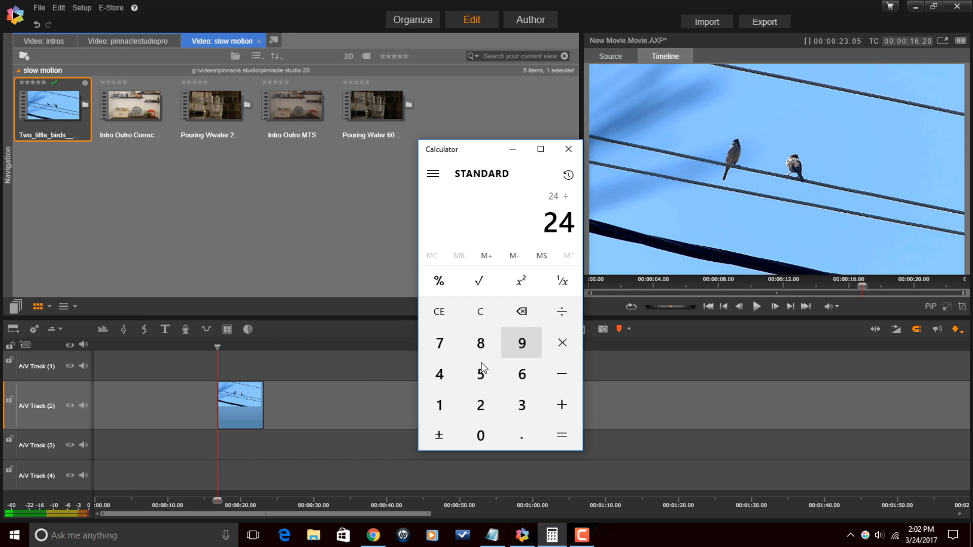
pyautogui.click(560, 435)
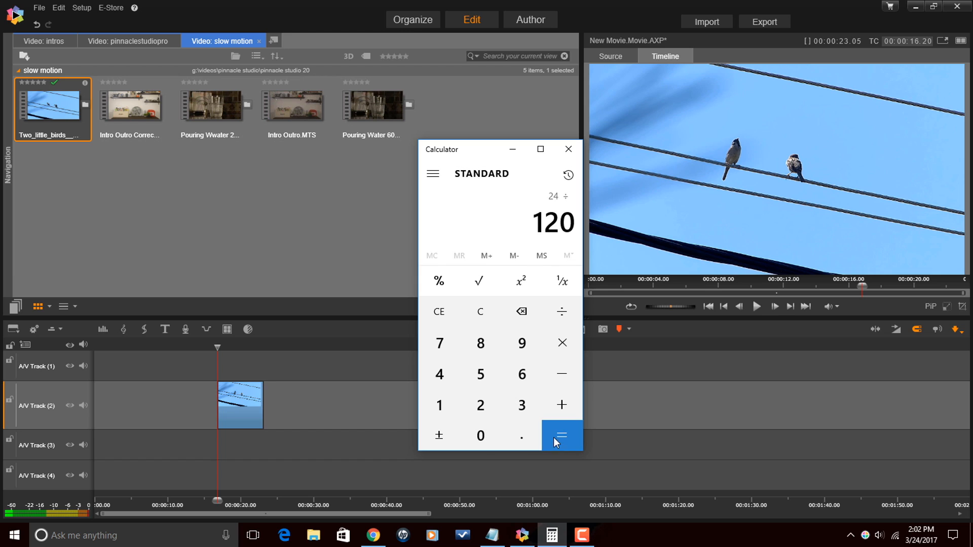
pyautogui.click(561, 435)
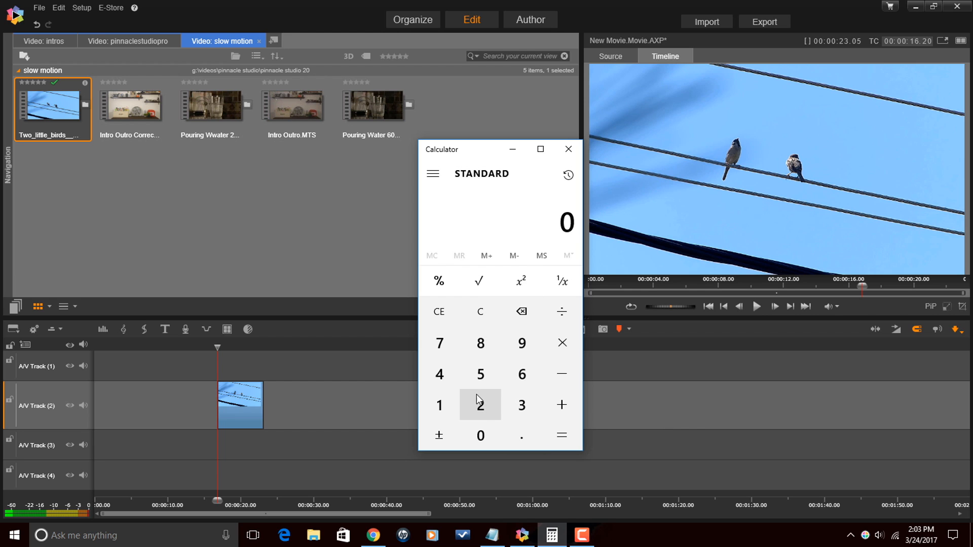
pyautogui.click(561, 312)
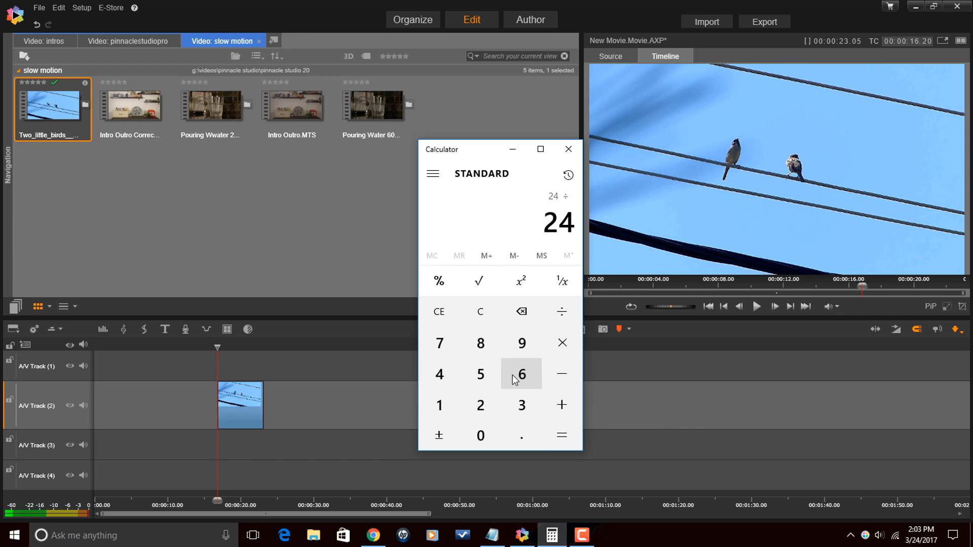
pyautogui.click(562, 281)
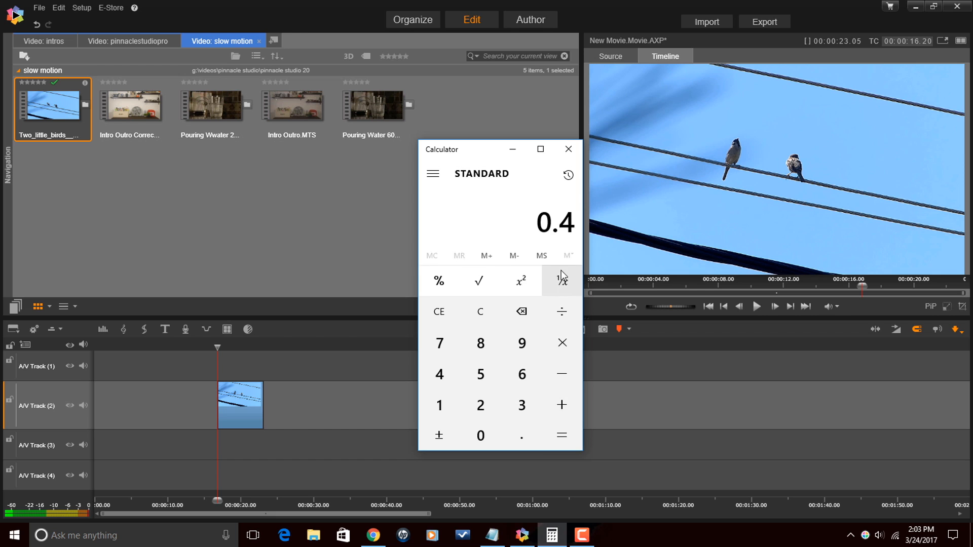
# Step: Close Calculator, leaving the timeline playhead at 00:00:19.20 inside the birds clip
pyautogui.click(567, 149)
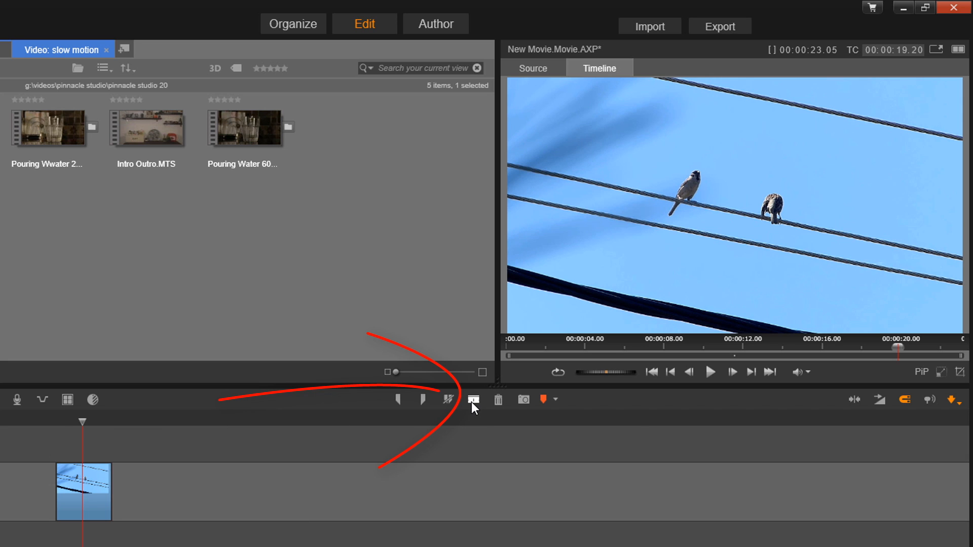
# Step: Split the two-birds clip at the playhead and bring up the second part's options
pyautogui.click(473, 399)
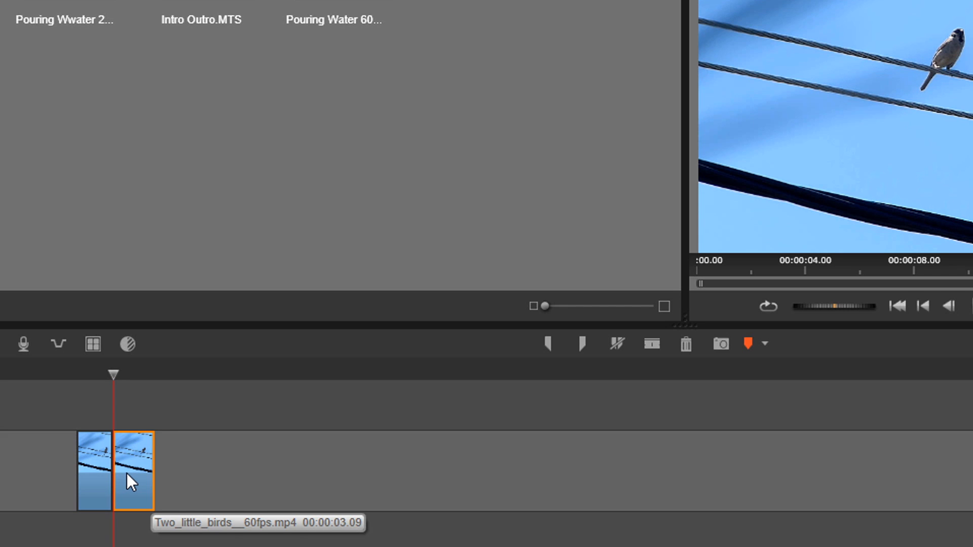
pyautogui.rightClick(132, 471)
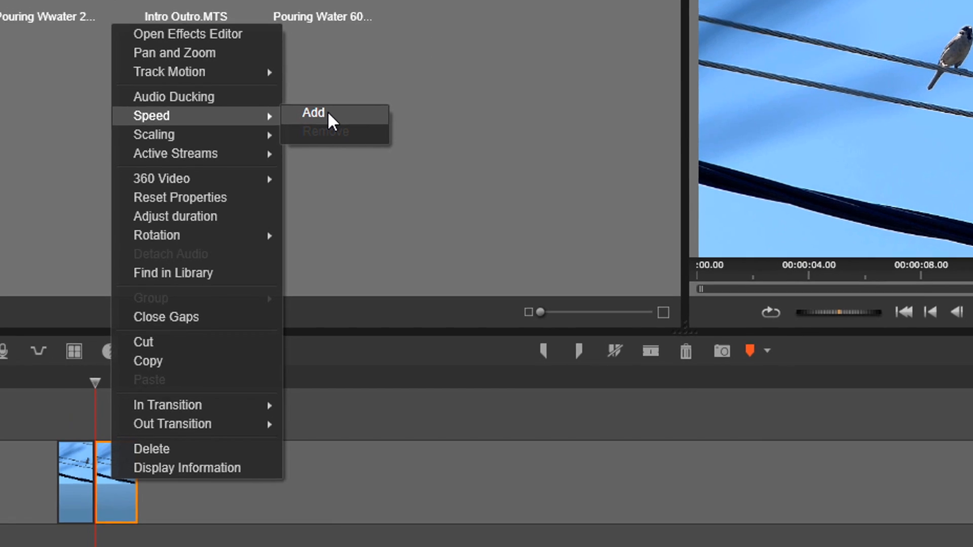
# Step: Set the second part to a constant 40% speed with Smooth Motion and Hold Pitch, and apply it
pyautogui.click(312, 113)
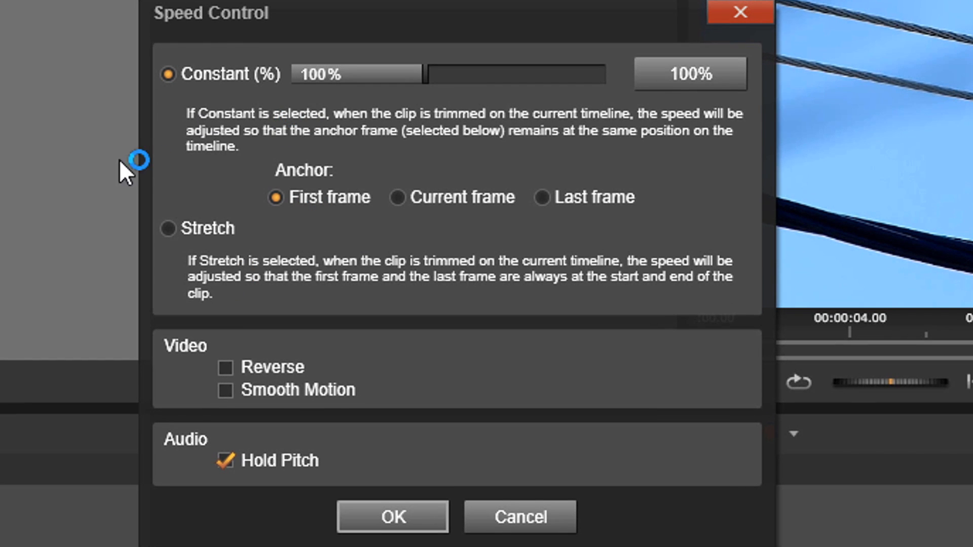
pyautogui.moveTo(344, 96)
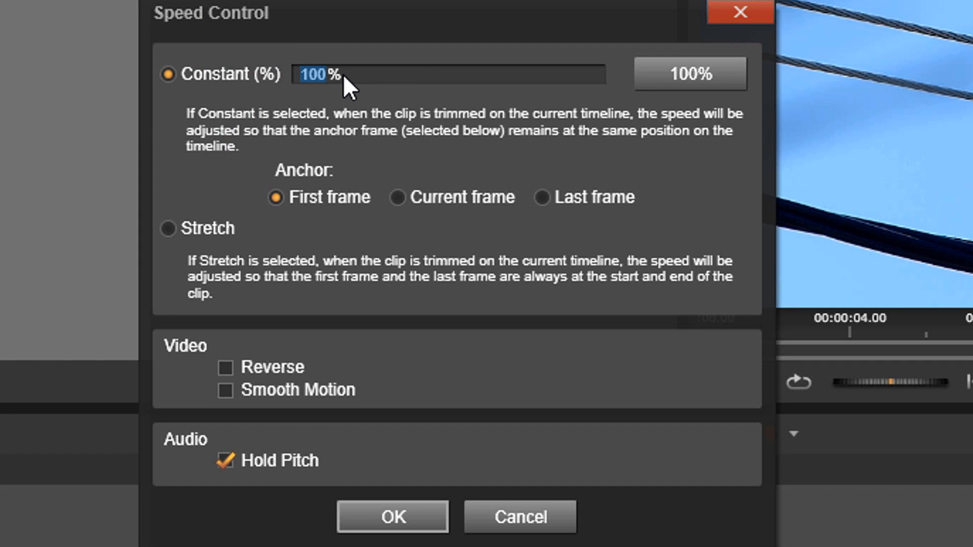
pyautogui.write('40')
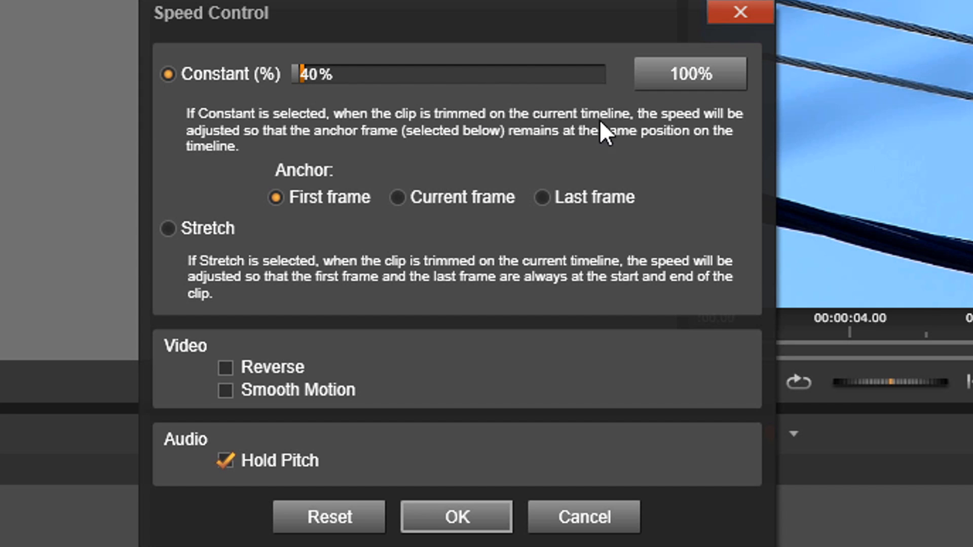
pyautogui.click(688, 72)
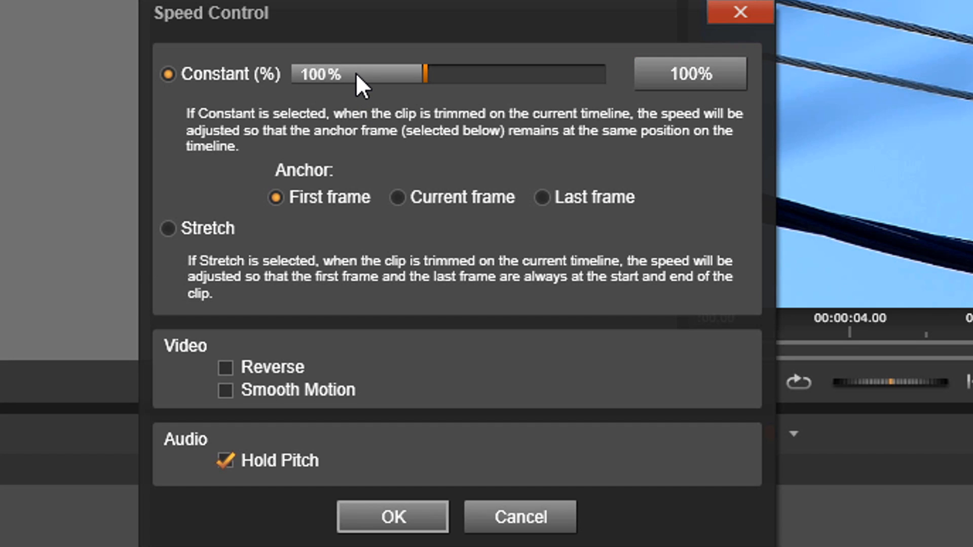
pyautogui.write('40')
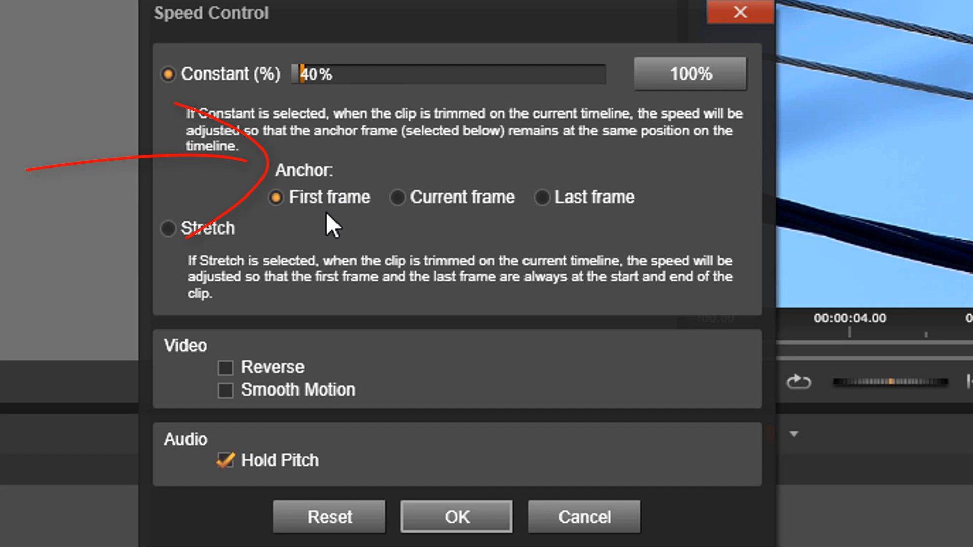
pyautogui.moveTo(351, 228)
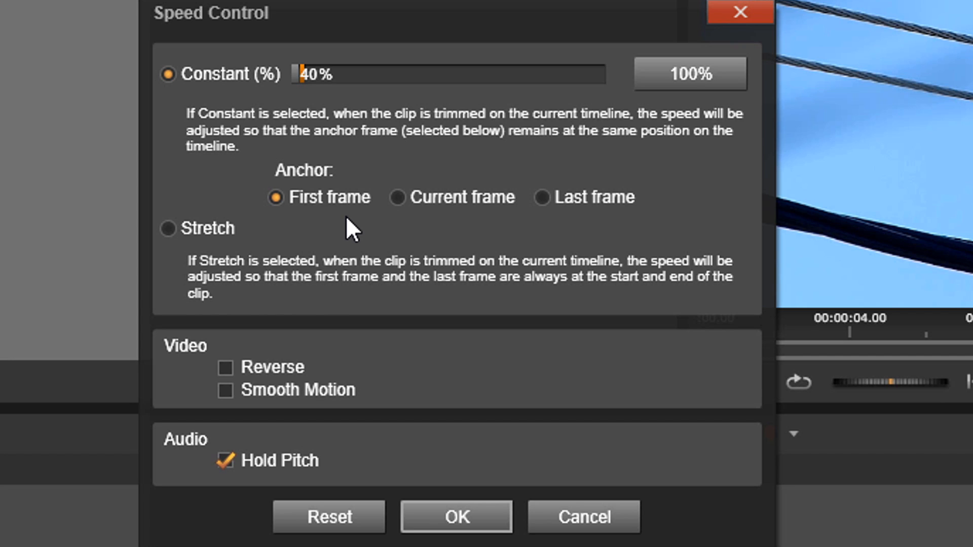
pyautogui.moveTo(425, 408)
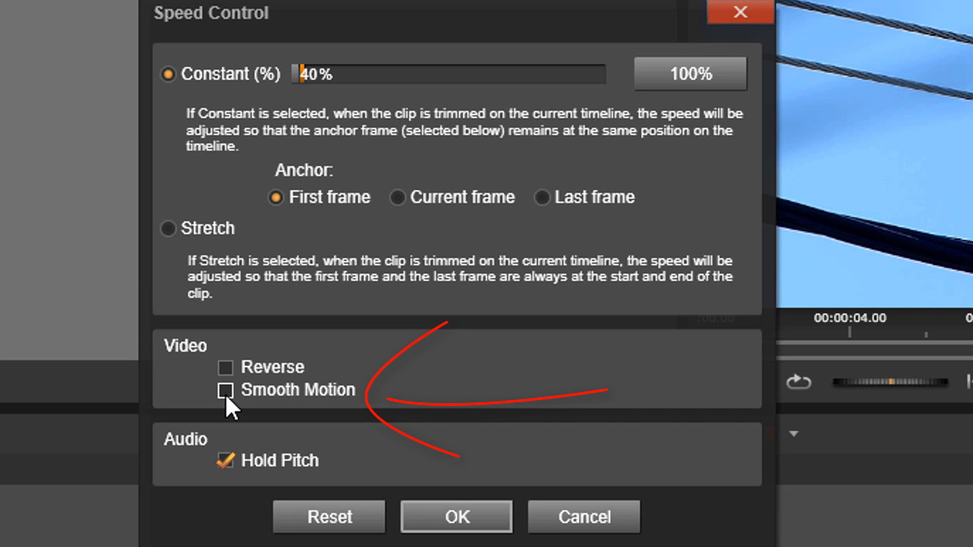
pyautogui.click(225, 390)
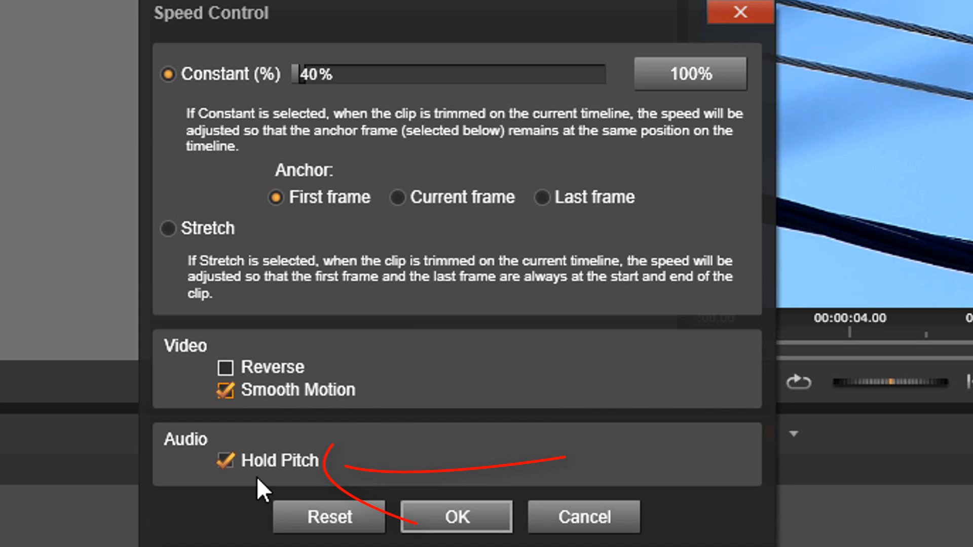
pyautogui.moveTo(535, 431)
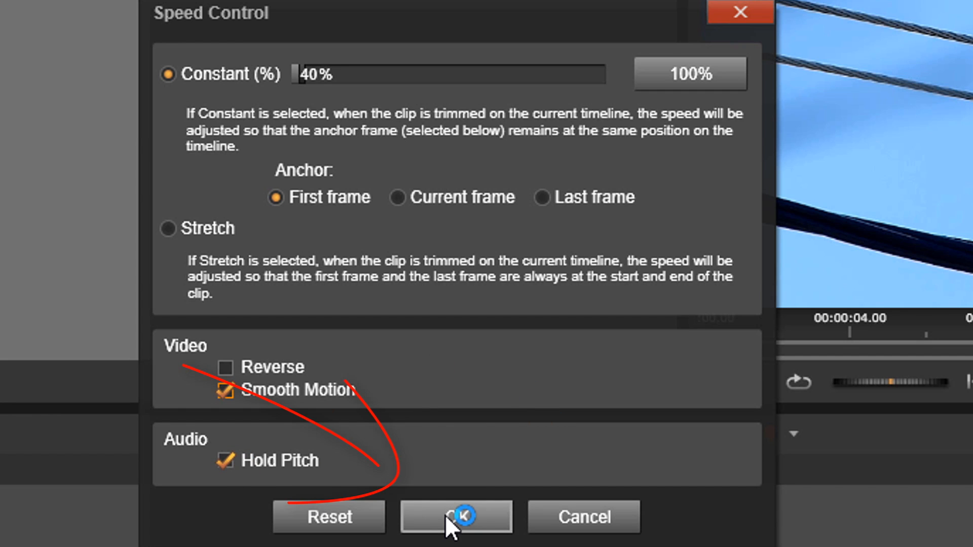
pyautogui.click(455, 517)
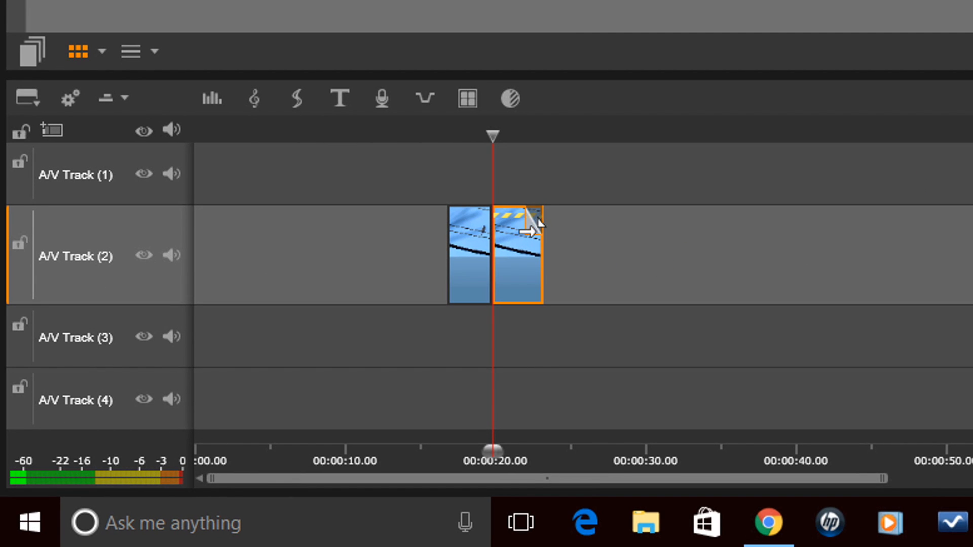
pyautogui.moveTo(512, 245)
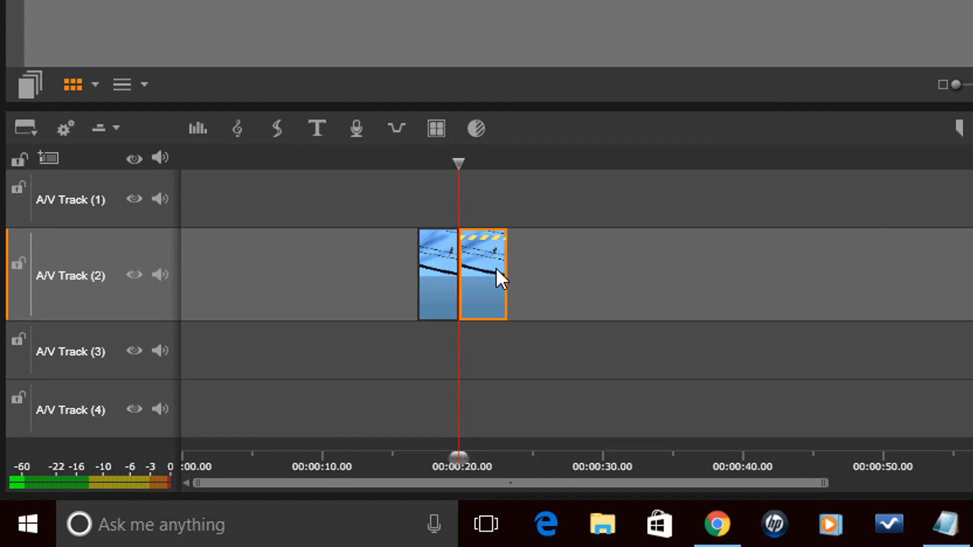
pyautogui.moveTo(500, 279)
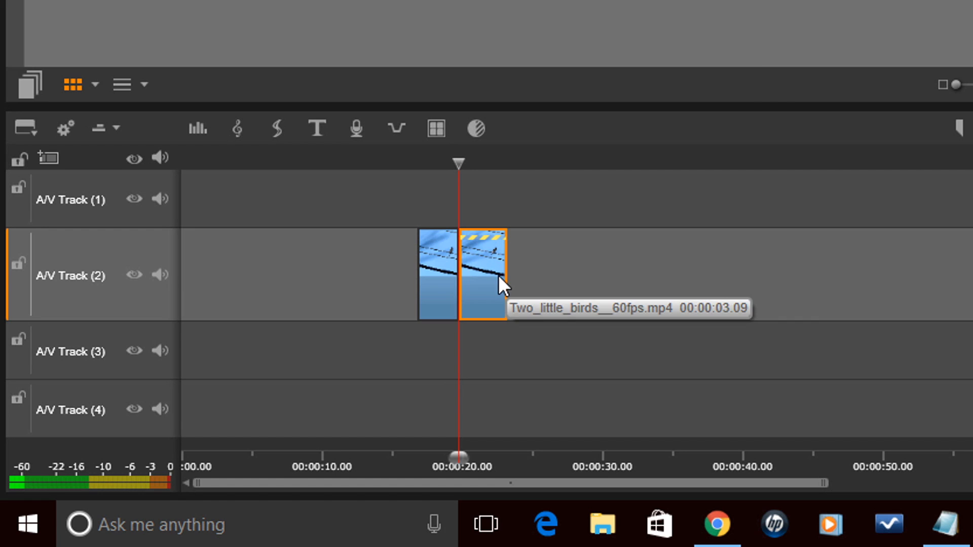
pyautogui.moveTo(493, 267)
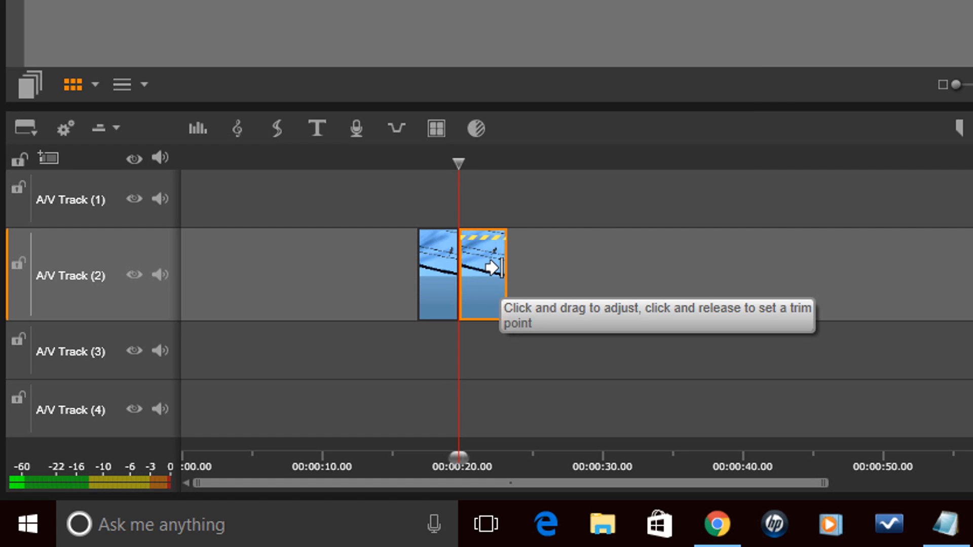
pyautogui.moveTo(489, 268)
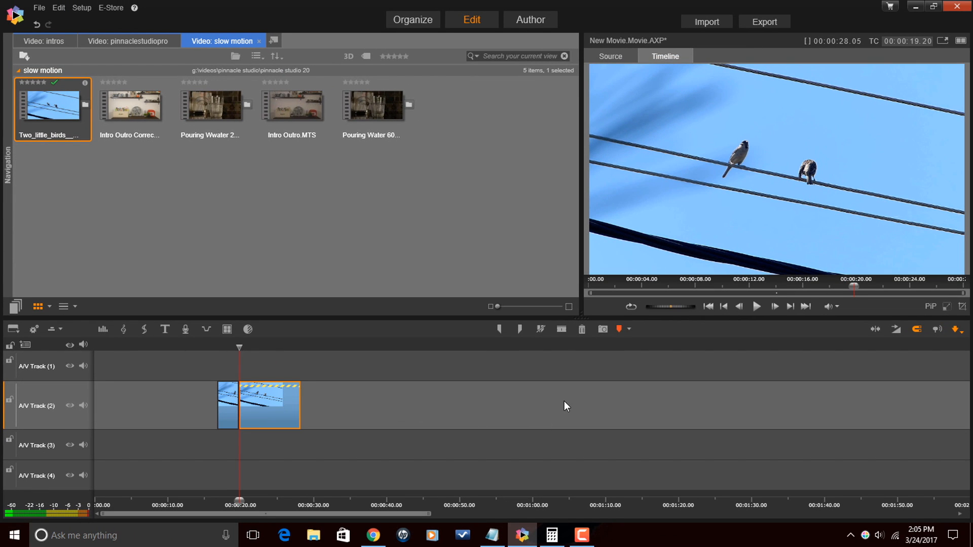
# Step: Undo the clip extension and return the playhead to the 00:00:19.20 split point
pyautogui.click(757, 306)
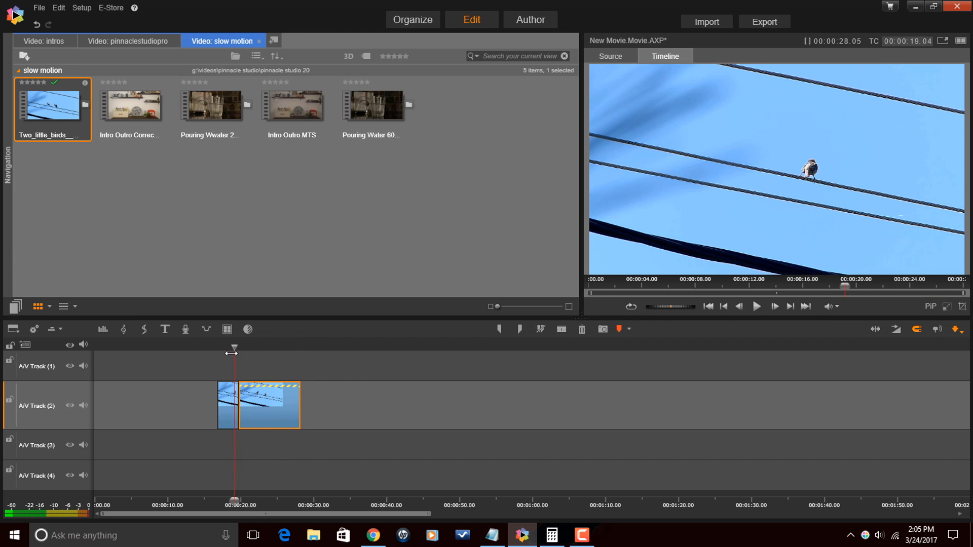
pyautogui.click(755, 306)
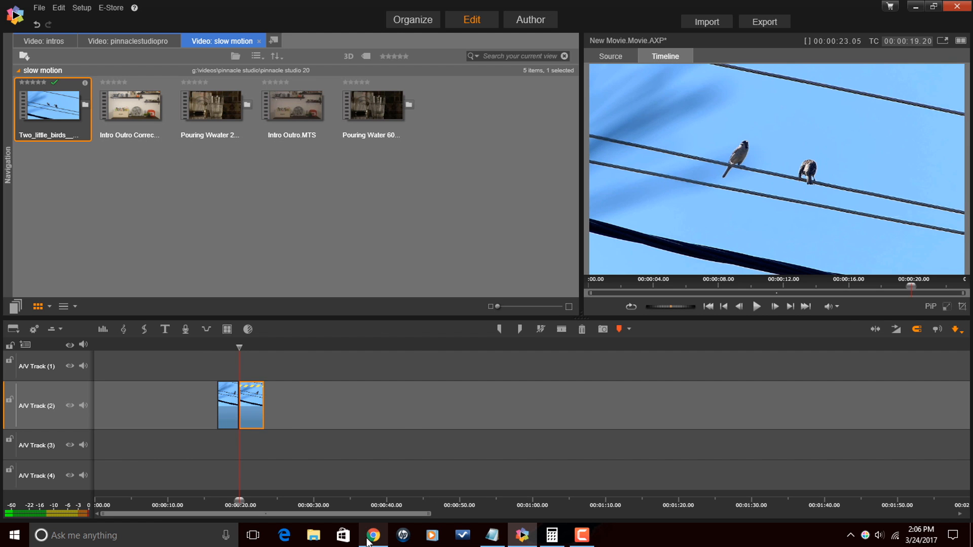
pyautogui.click(373, 535)
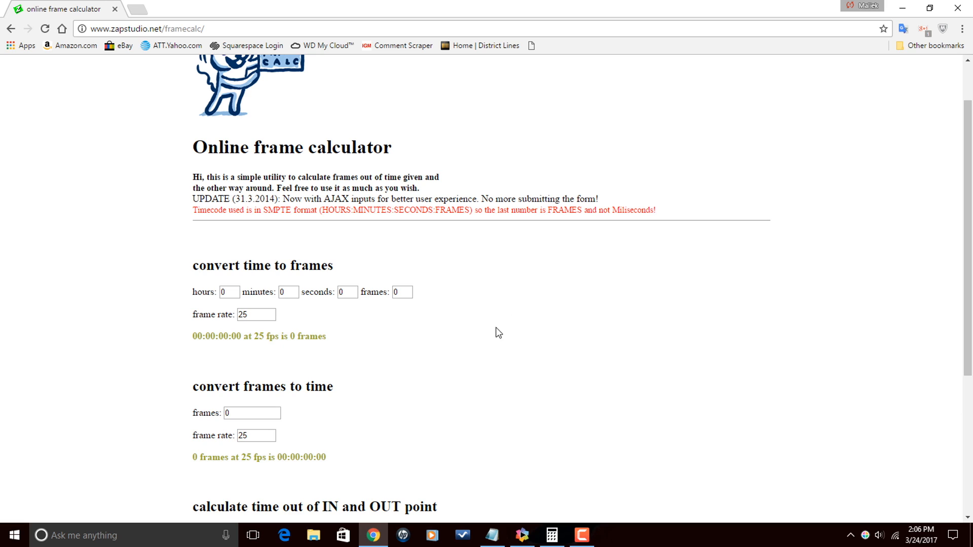
pyautogui.moveTo(514, 364)
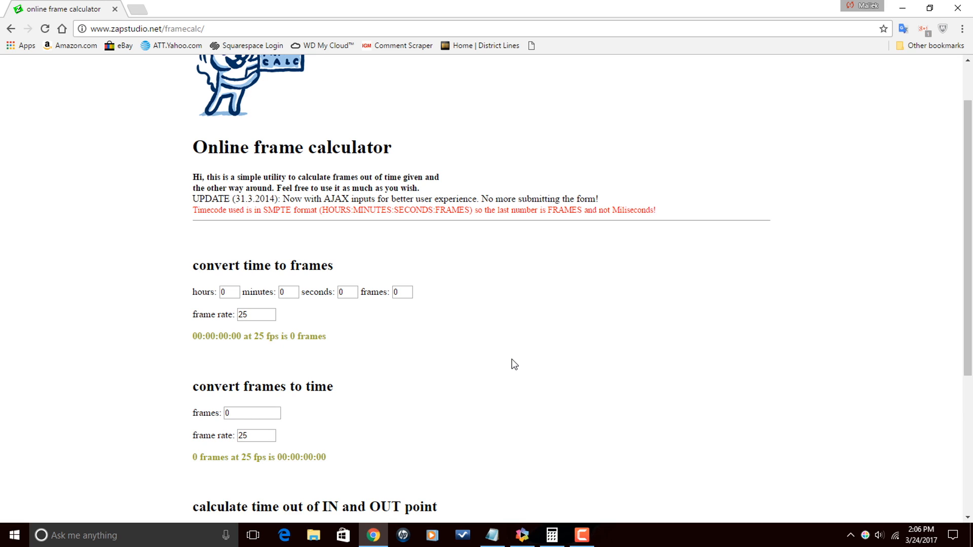
pyautogui.moveTo(781, 169)
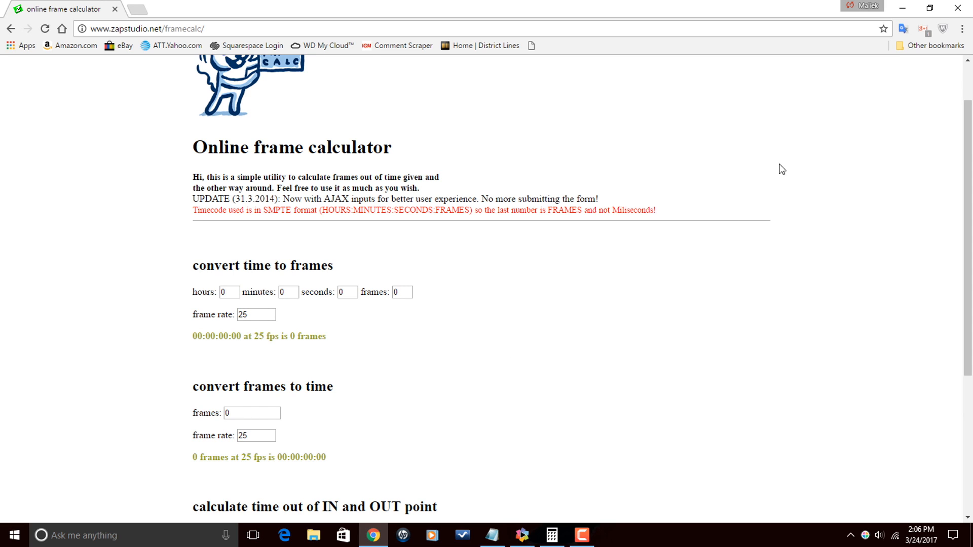
pyautogui.moveTo(638, 351)
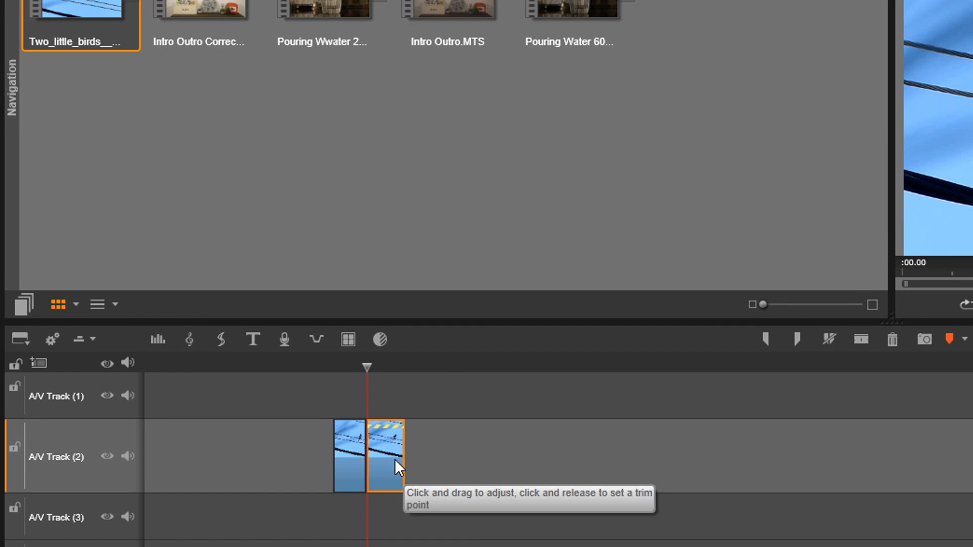
# Step: Bring up Adjust Duration for the second bird clip, which reads 00:00:03.09
pyautogui.rightClick(387, 462)
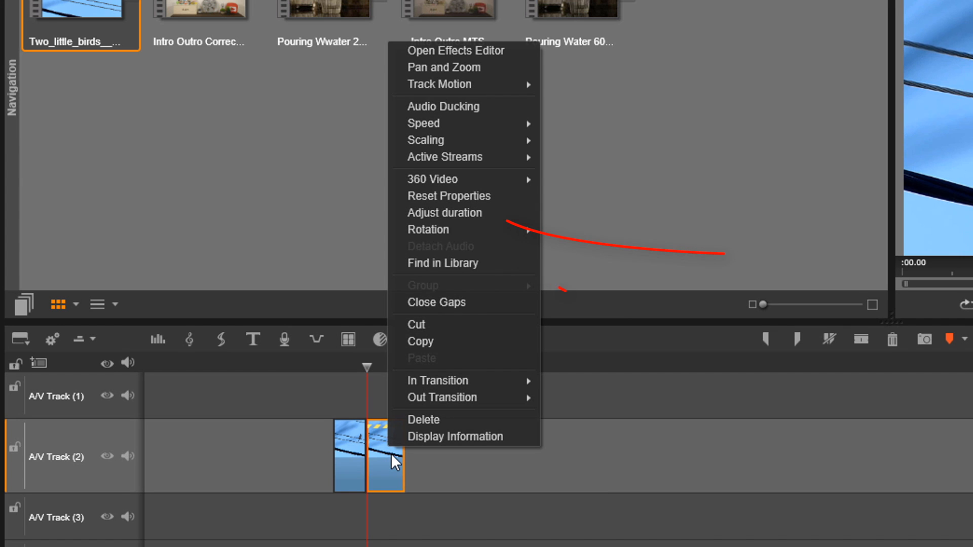
pyautogui.moveTo(461, 212)
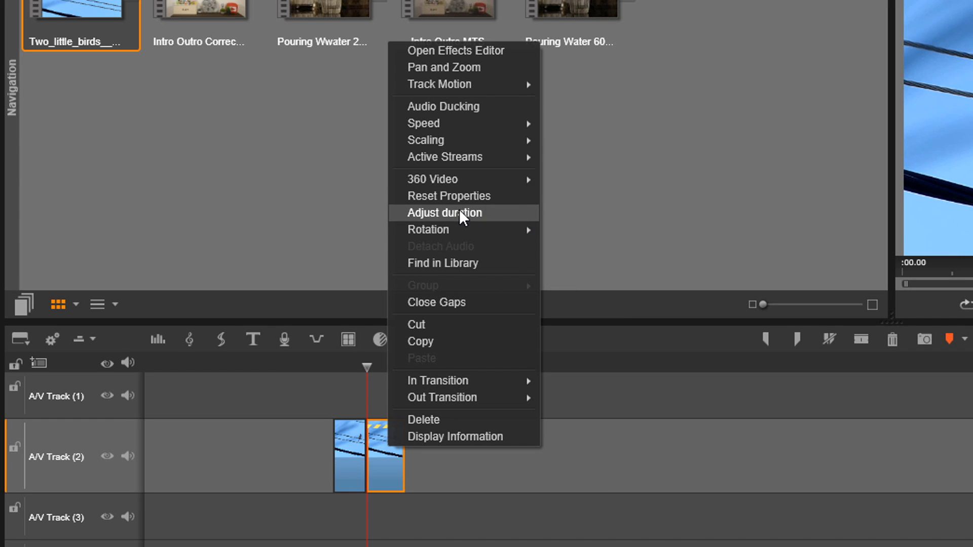
pyautogui.click(444, 213)
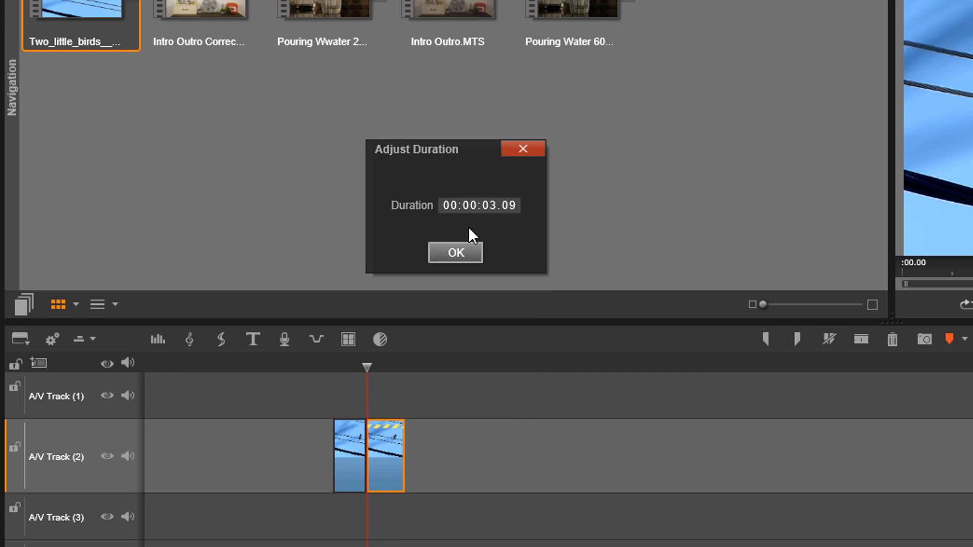
pyautogui.moveTo(588, 392)
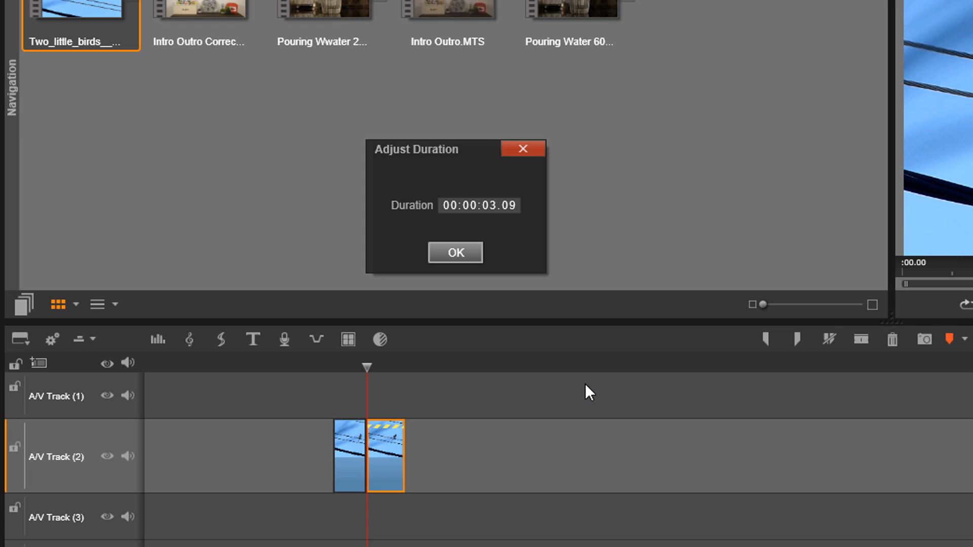
pyautogui.moveTo(517, 226)
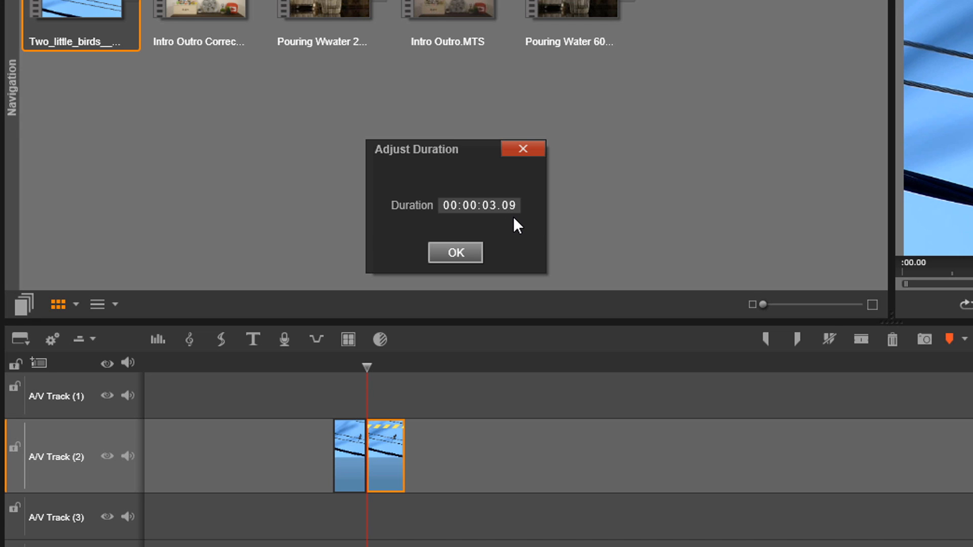
pyautogui.moveTo(503, 233)
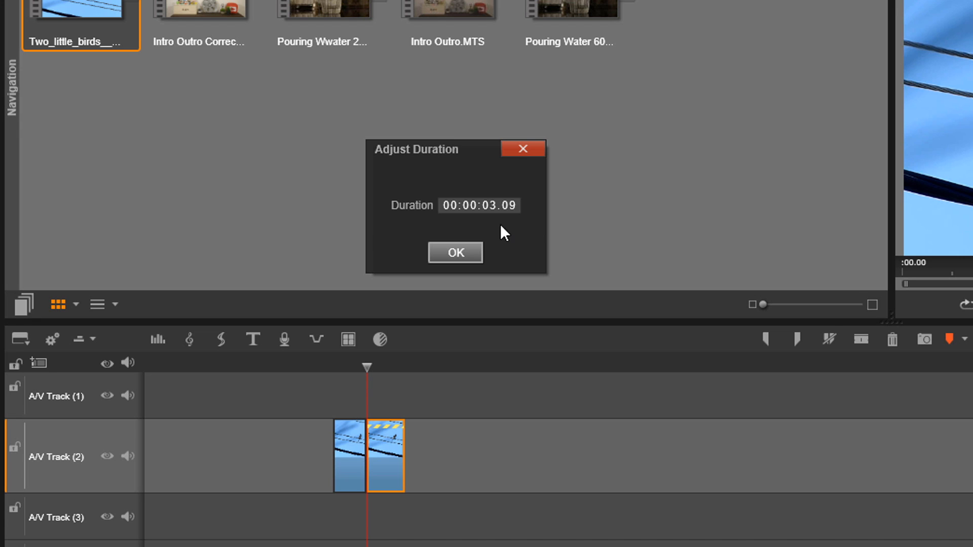
pyautogui.moveTo(514, 232)
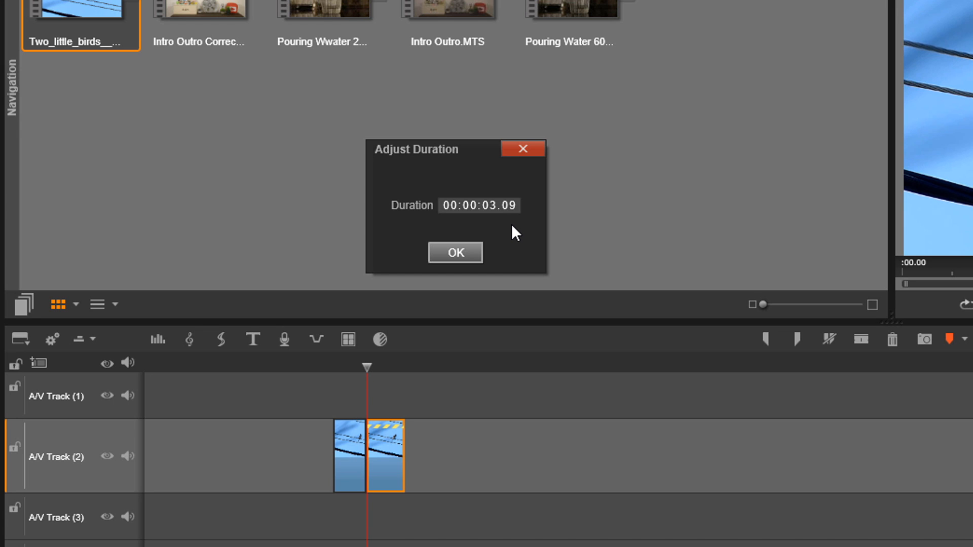
pyautogui.moveTo(517, 231)
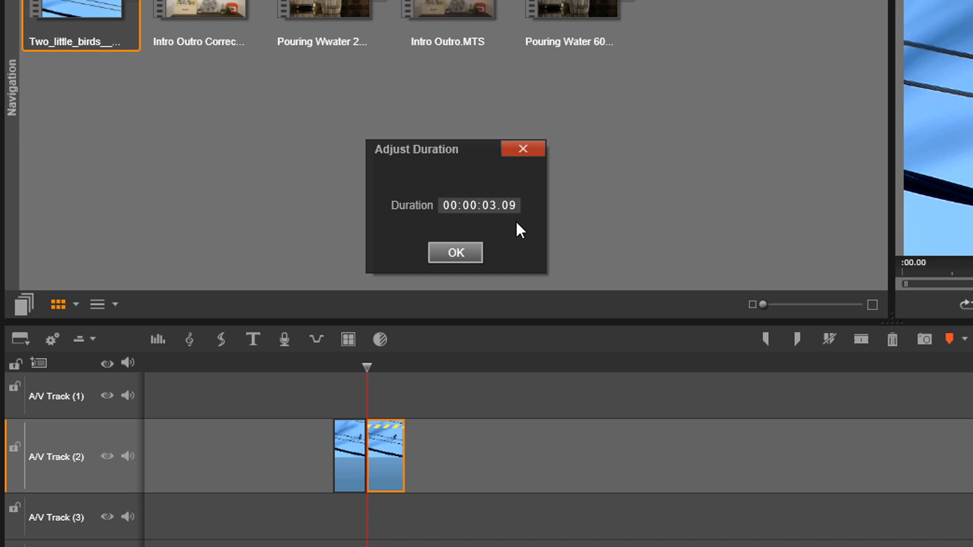
pyautogui.moveTo(520, 240)
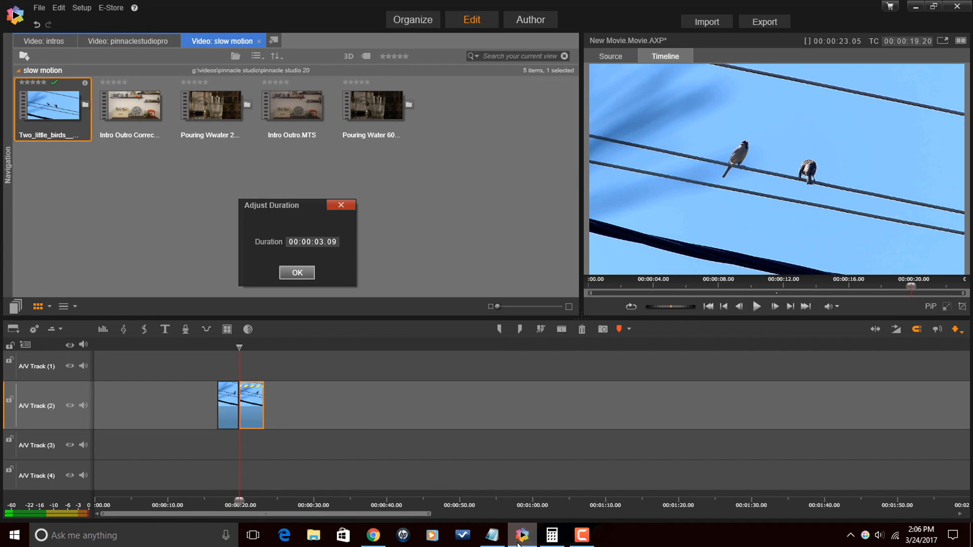
pyautogui.moveTo(373, 535)
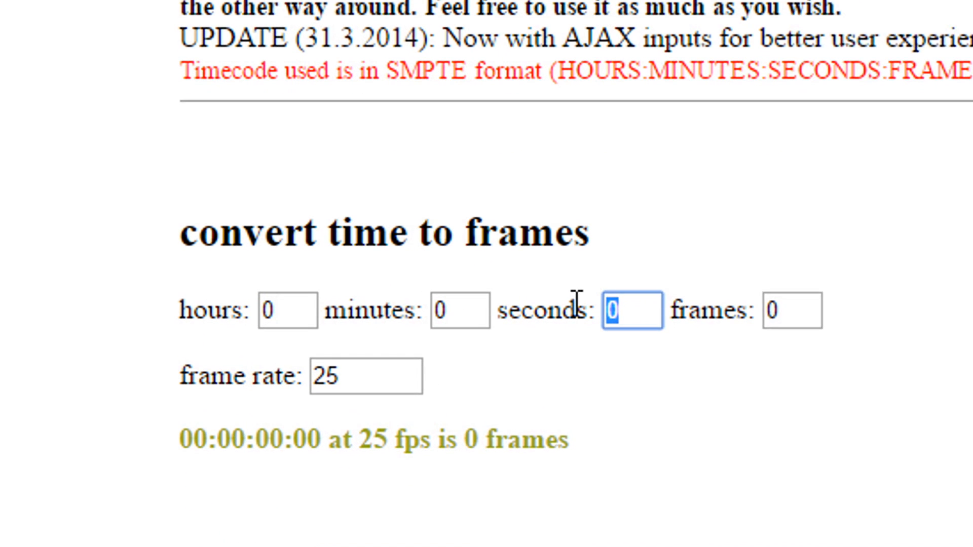
# Step: Convert 3 seconds 9 frames at 24 fps to 81 frames in the Zapstudio time-to-frames form
pyautogui.write('3')
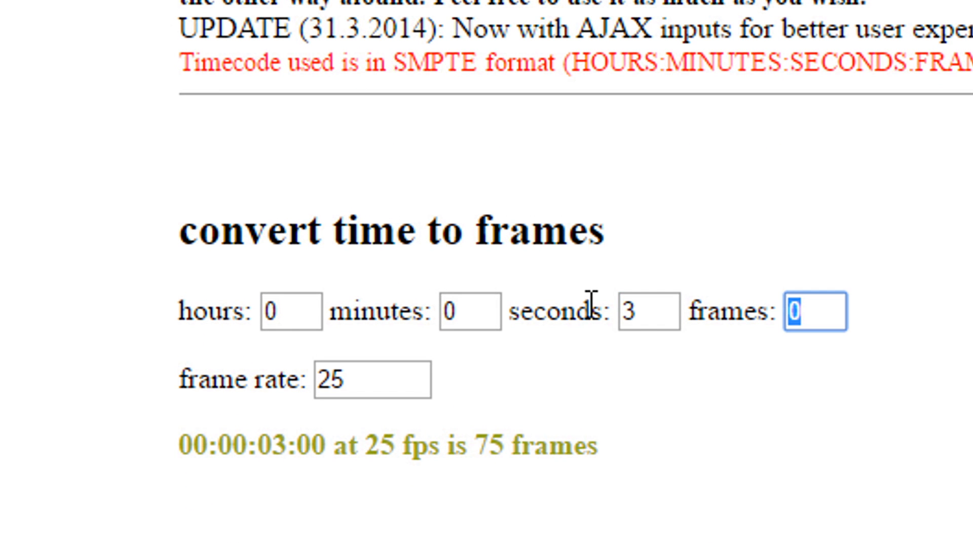
pyautogui.write('9')
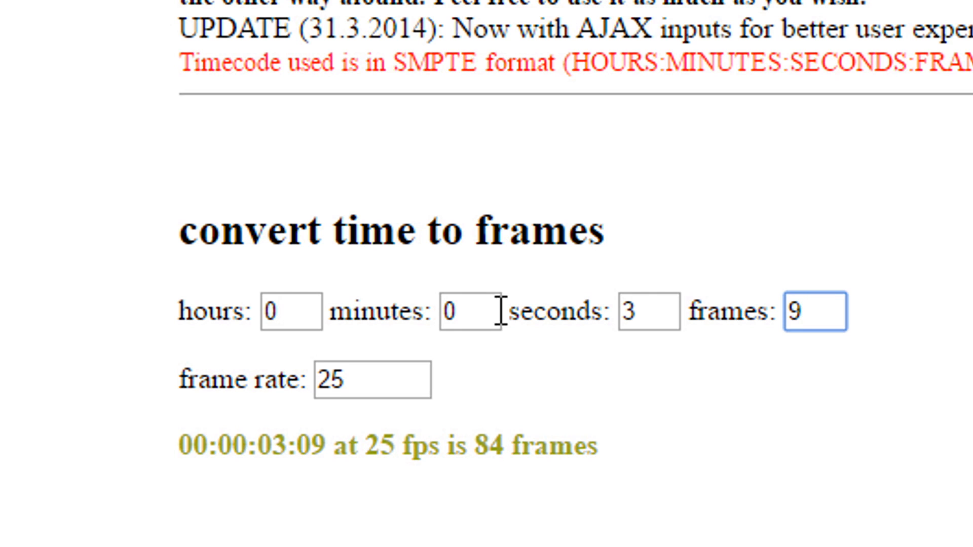
pyautogui.doubleClick(372, 379)
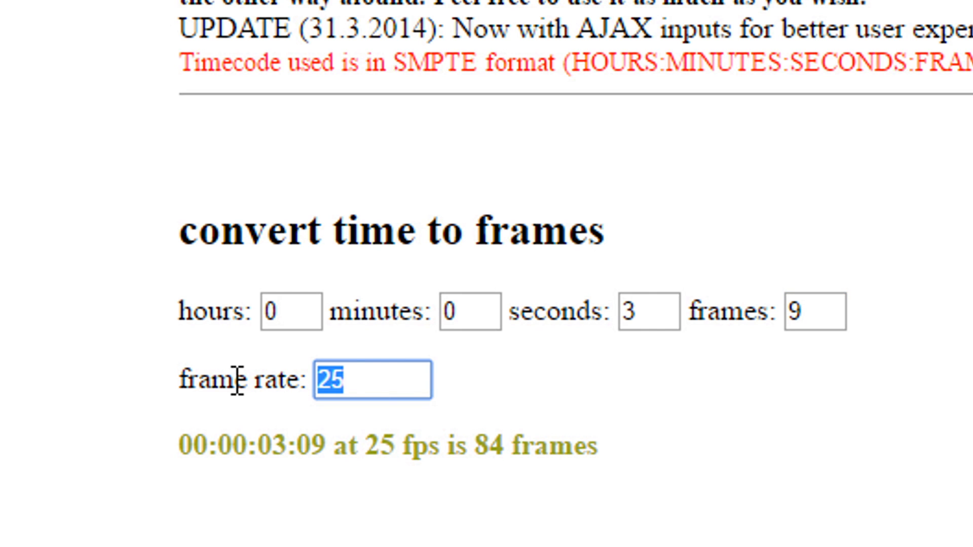
pyautogui.write('24')
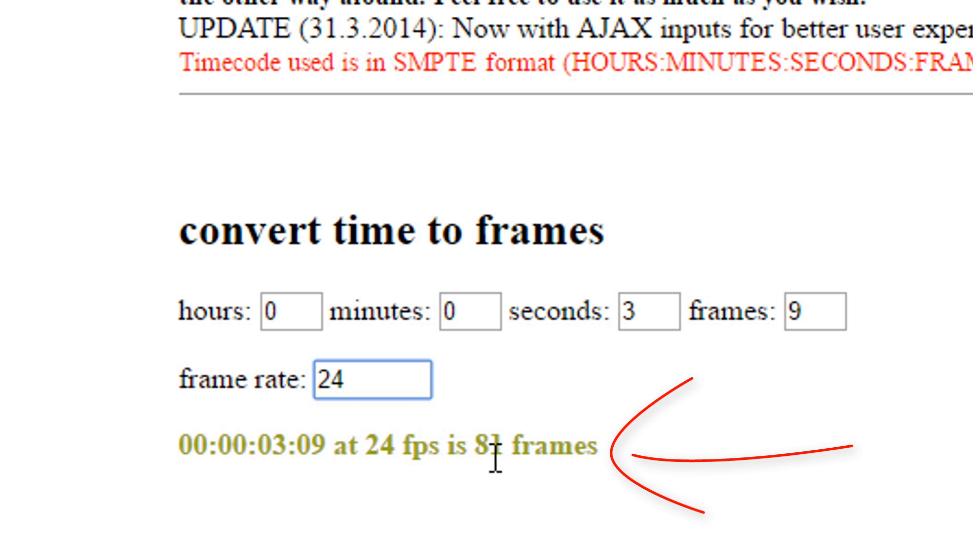
pyautogui.moveTo(509, 481)
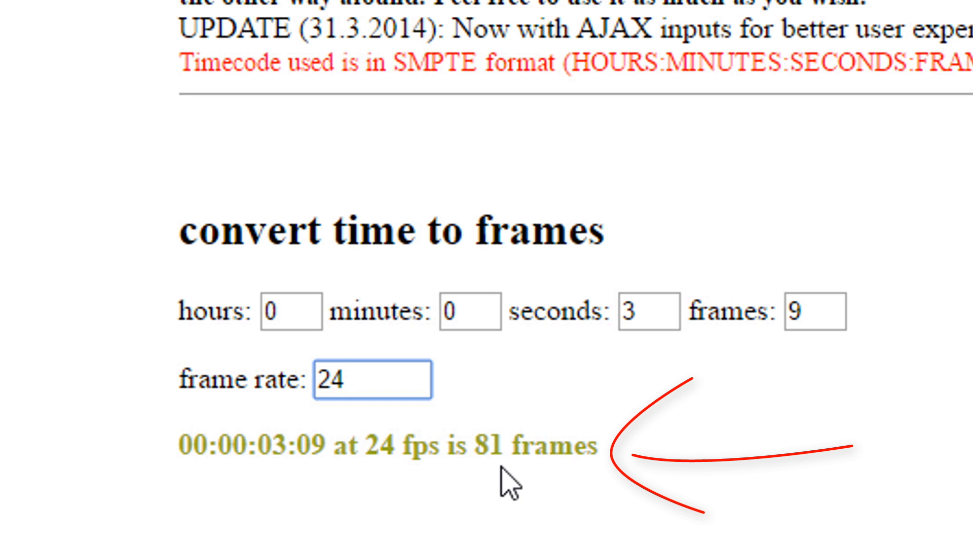
pyautogui.scroll(3)
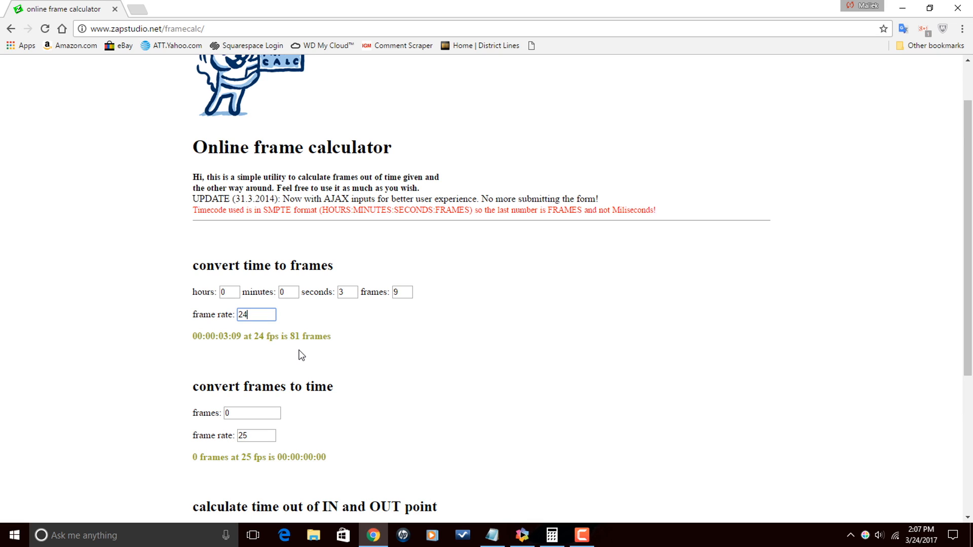
pyautogui.moveTo(304, 352)
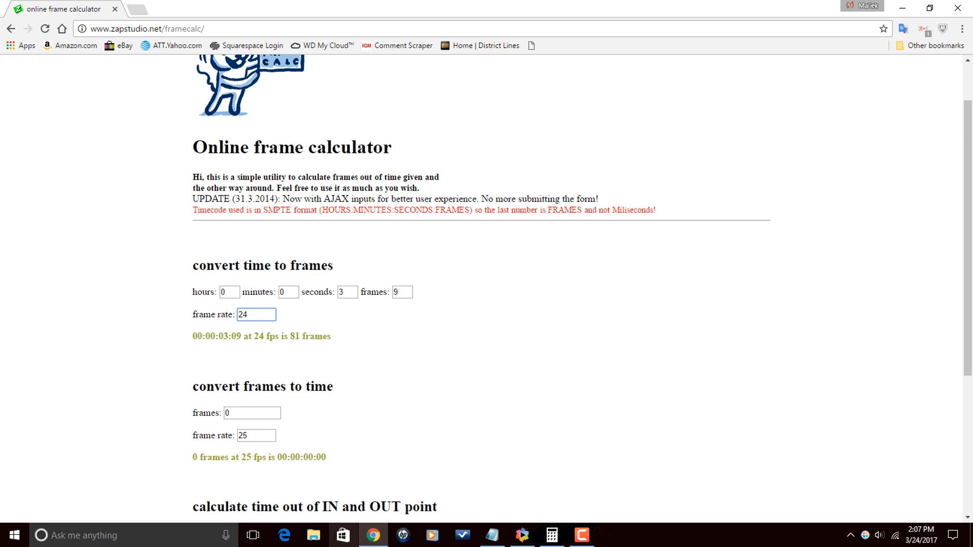
pyautogui.click(550, 535)
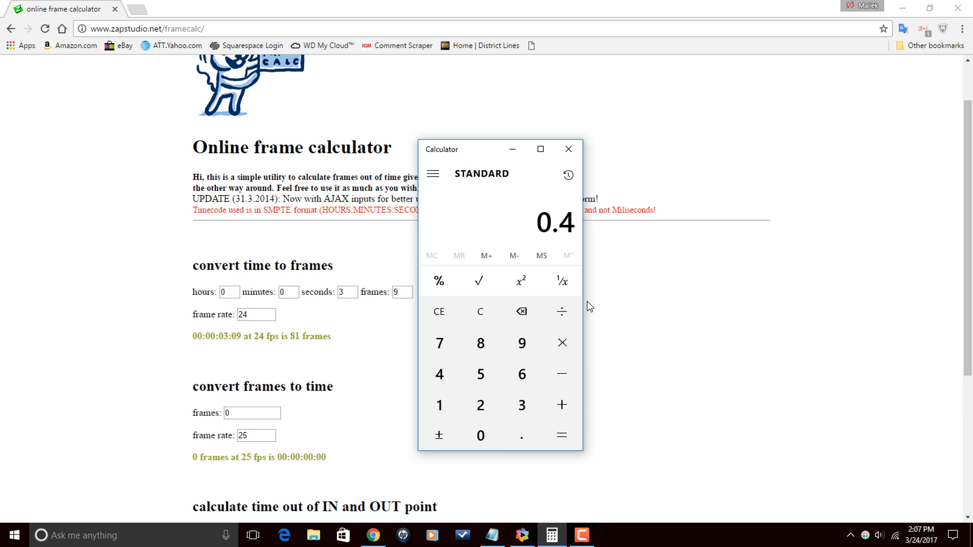
pyautogui.moveTo(562, 242)
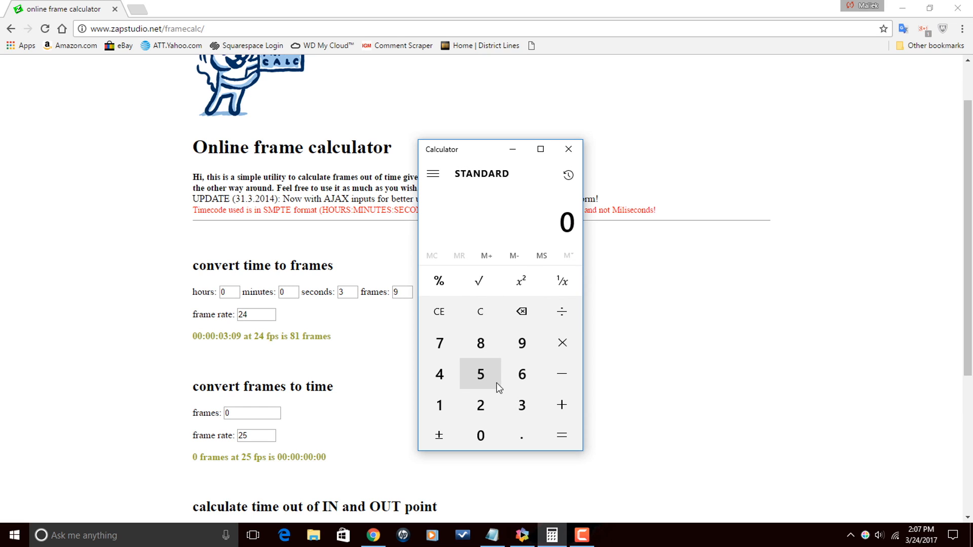
# Step: Divide 81 by 0.4 in Calculator to get 202.5 frames
pyautogui.click(481, 343)
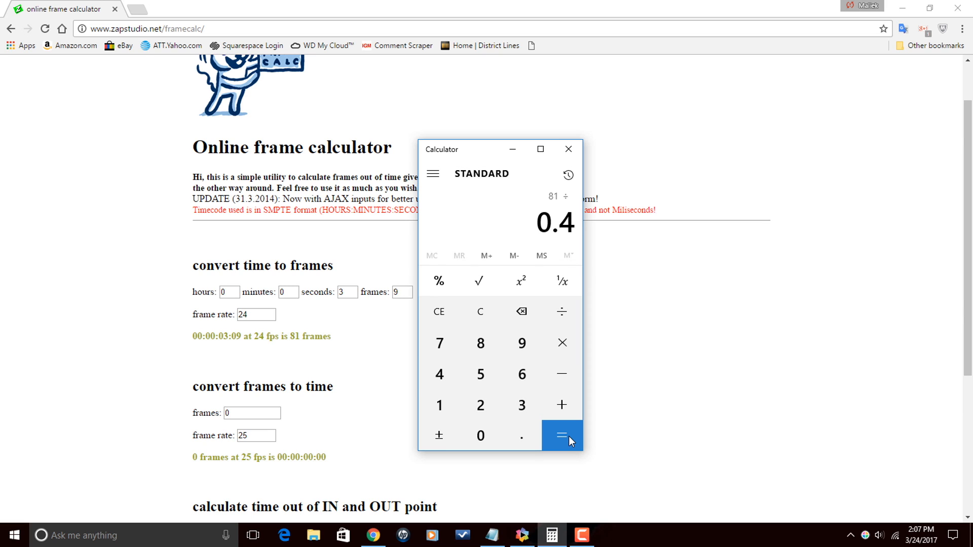
pyautogui.click(562, 435)
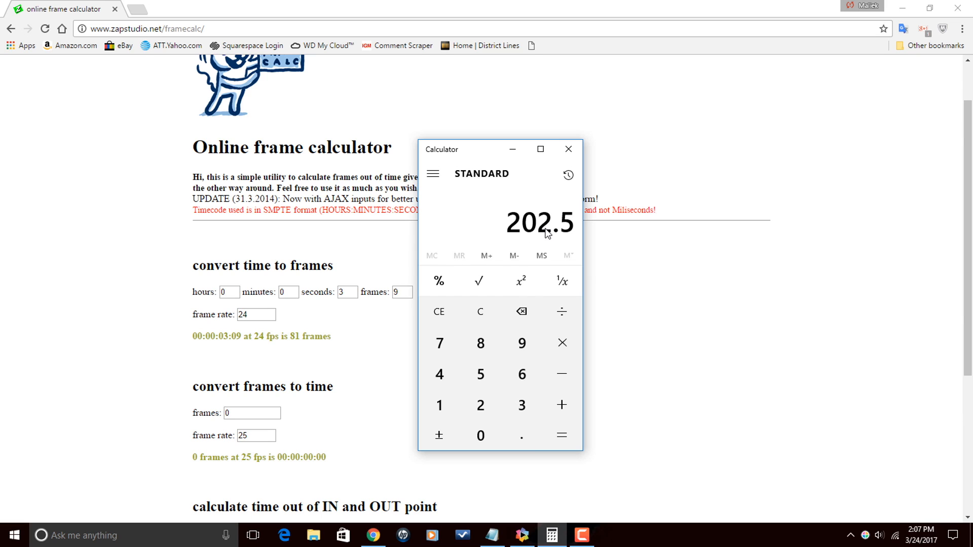
pyautogui.moveTo(590, 240)
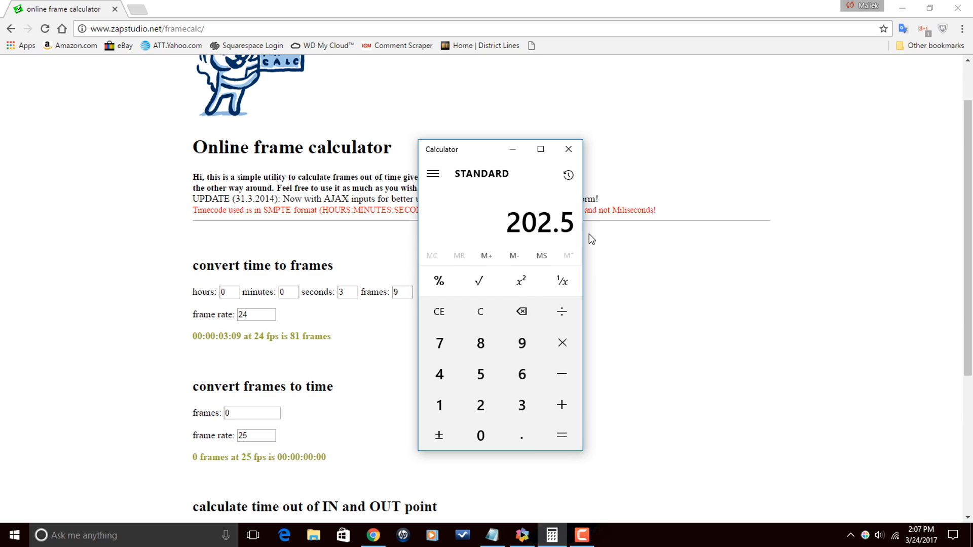
pyautogui.moveTo(572, 237)
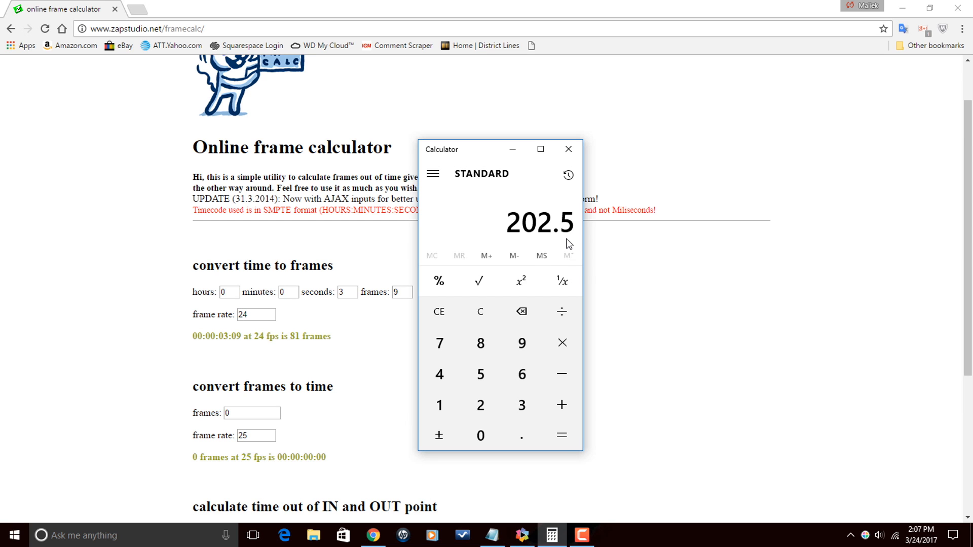
pyautogui.moveTo(568, 242)
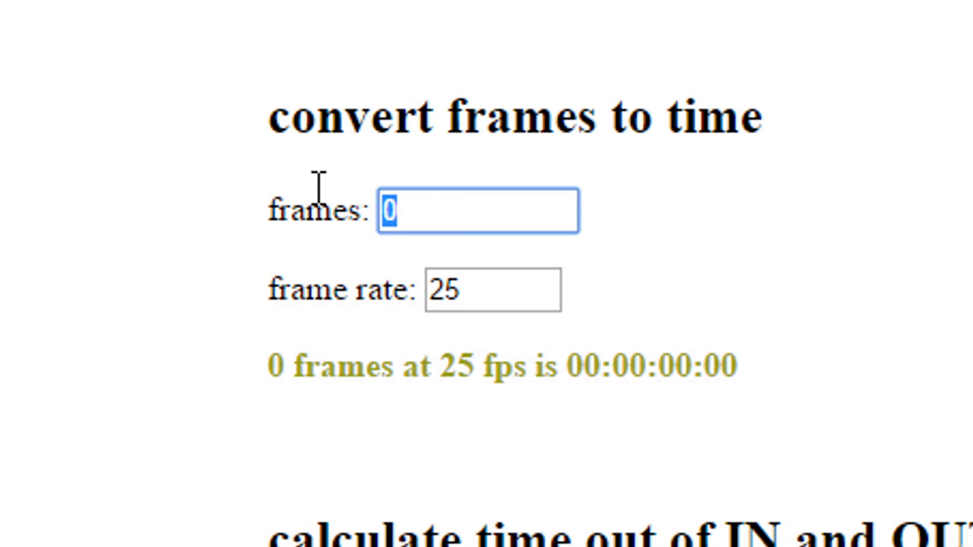
# Step: Convert 202.5 frames at 24 fps to 00:00:08:11 in the frames-to-time form
pyautogui.write('202.5')
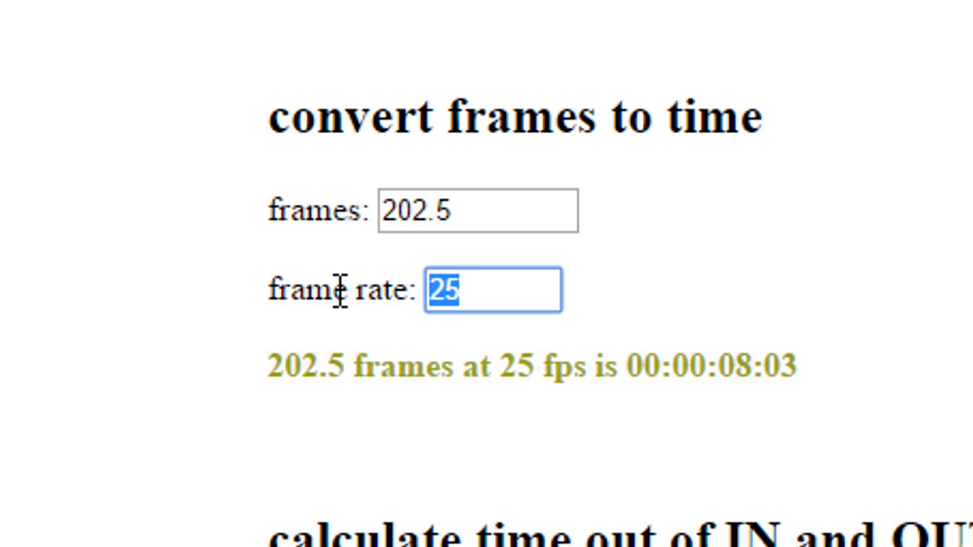
pyautogui.write('24')
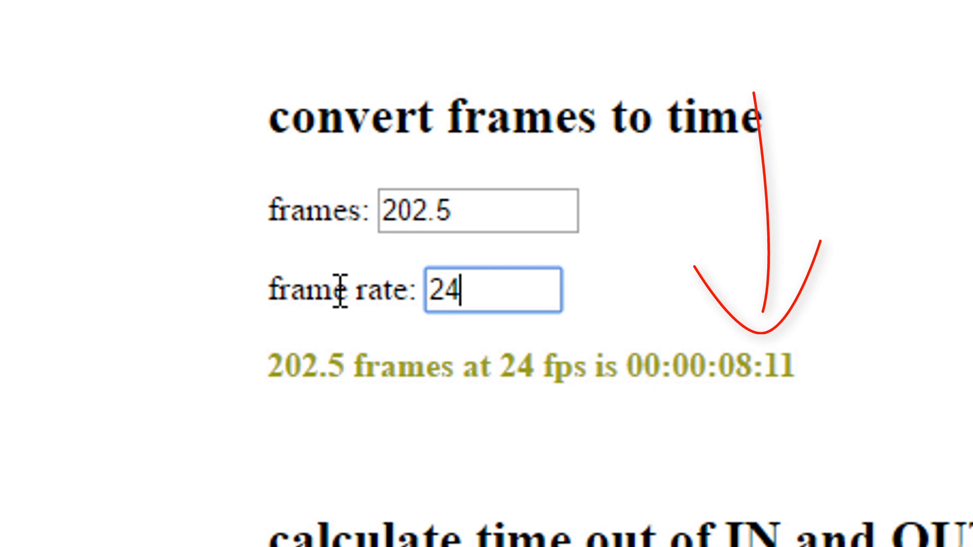
pyautogui.moveTo(772, 412)
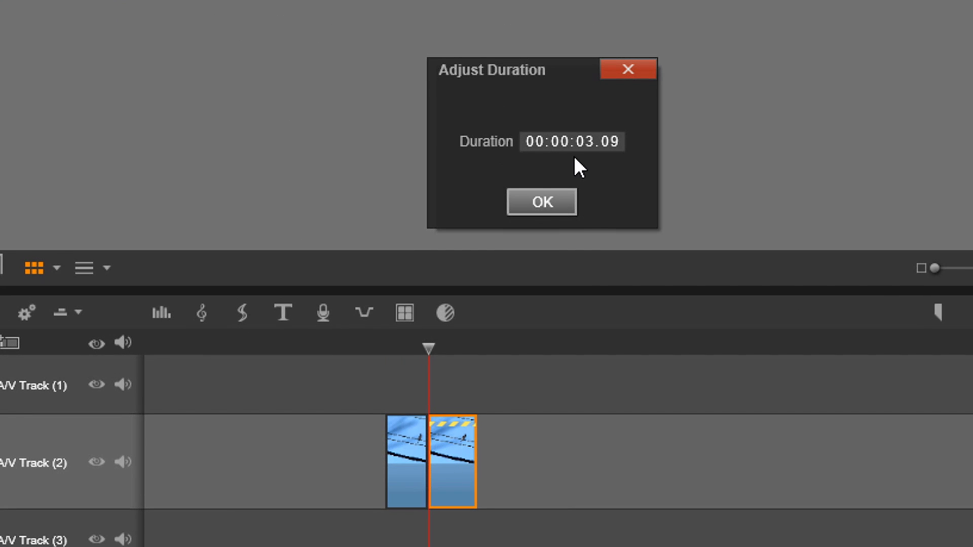
pyautogui.moveTo(587, 153)
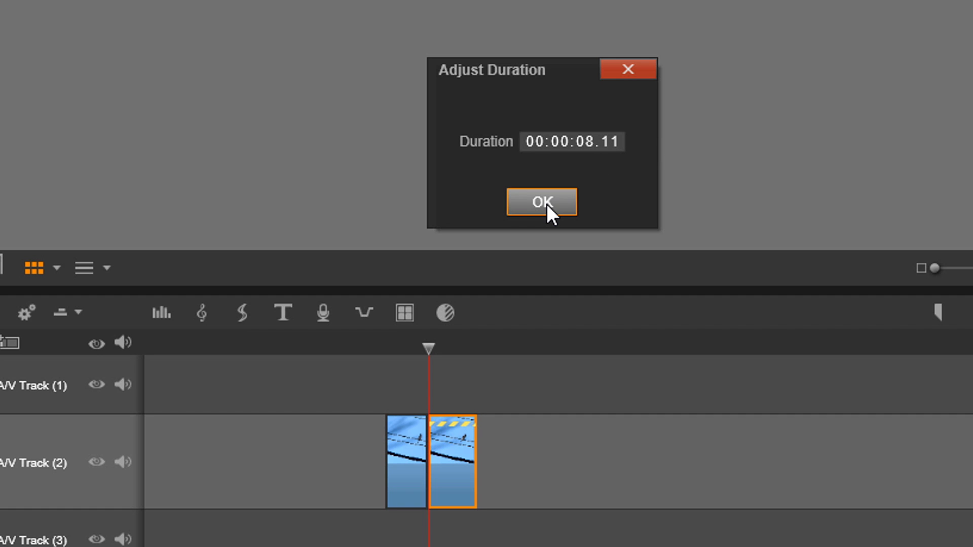
# Step: Confirm the Adjust Duration dialog so the second bird clip becomes 00:00:08.11 long
pyautogui.click(540, 202)
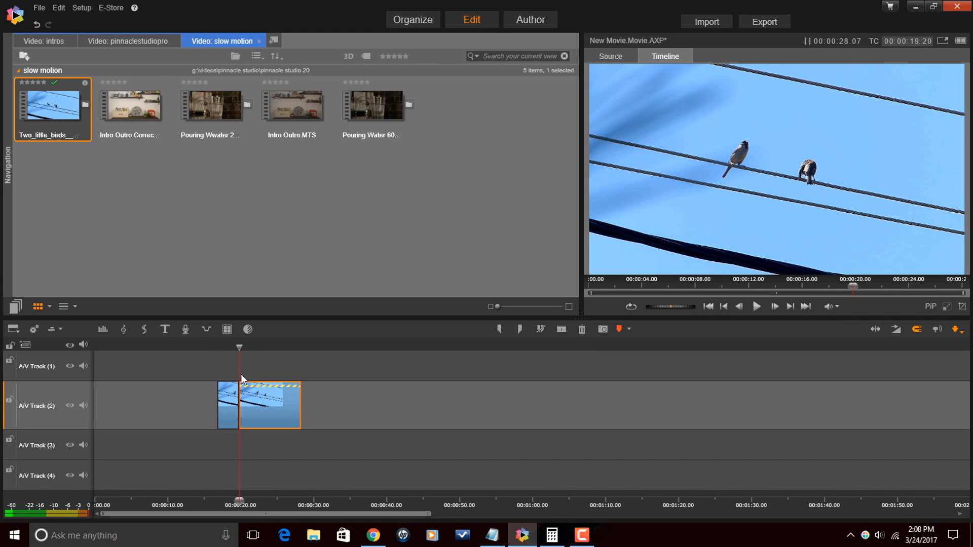
pyautogui.click(757, 306)
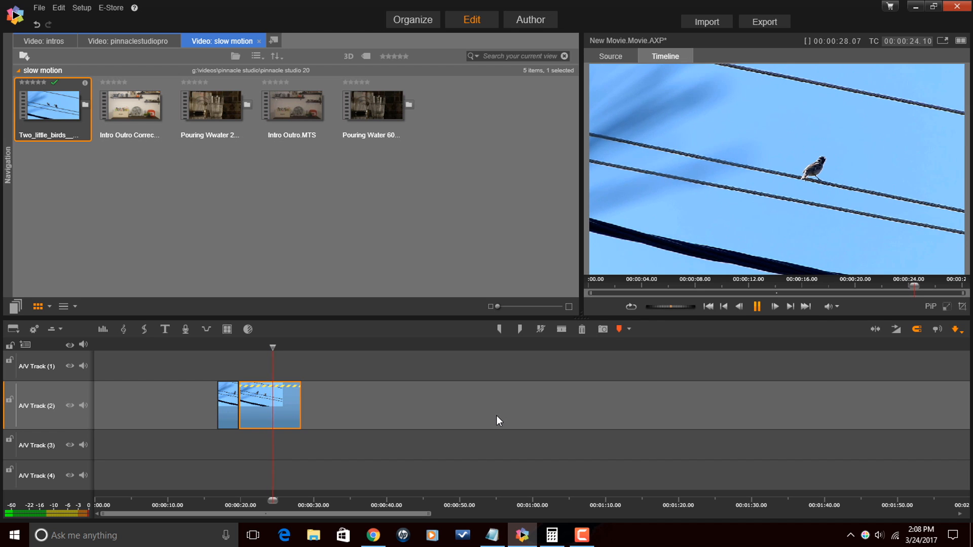
pyautogui.click(755, 306)
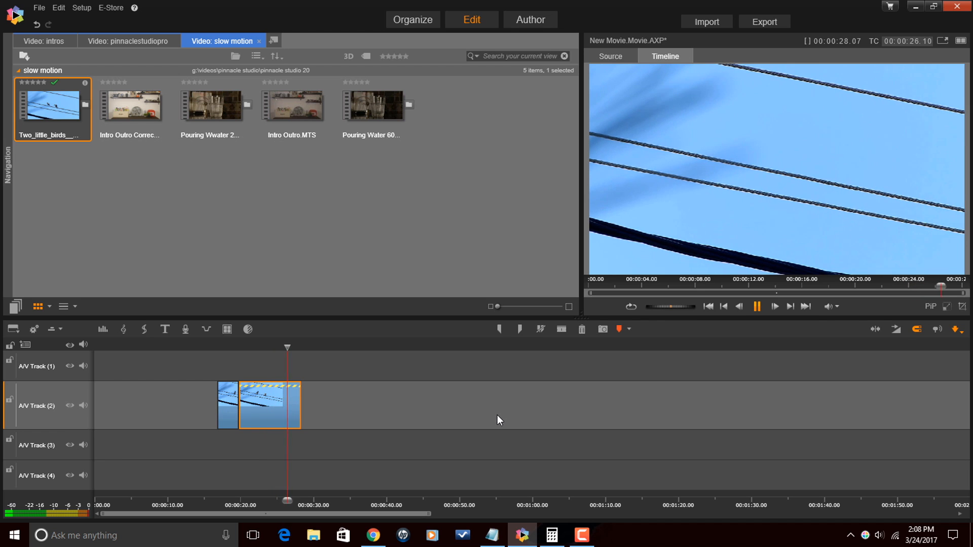
pyautogui.click(757, 306)
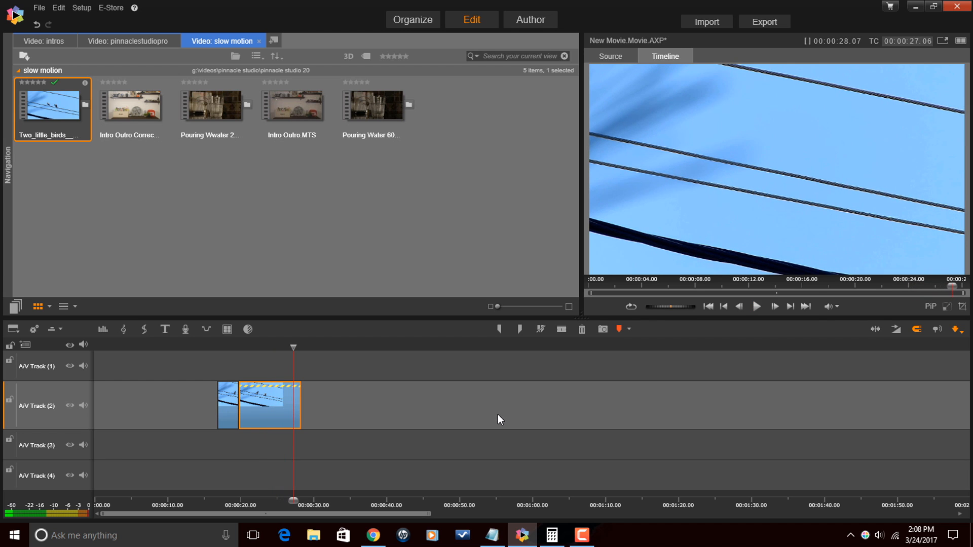